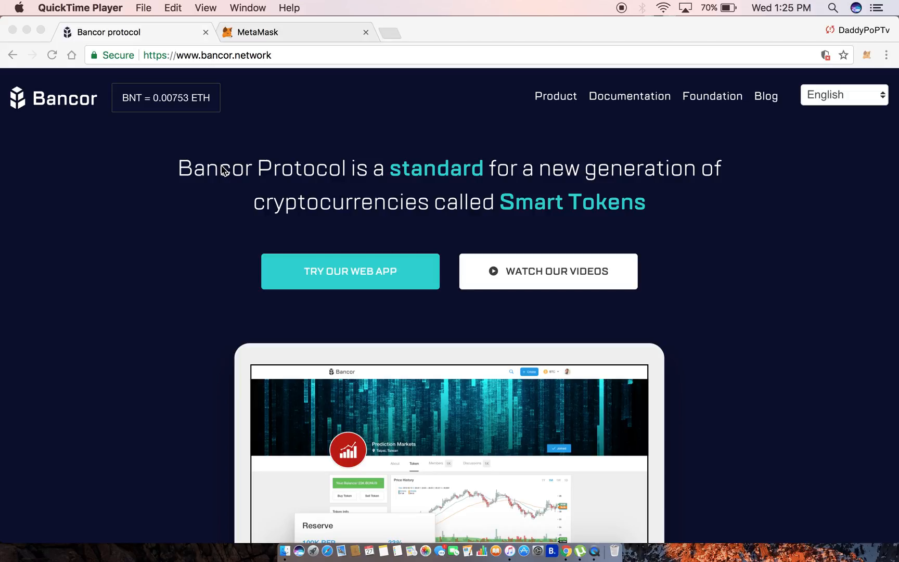
{"action": "mouse_move", "coordinate": [234, 29]}
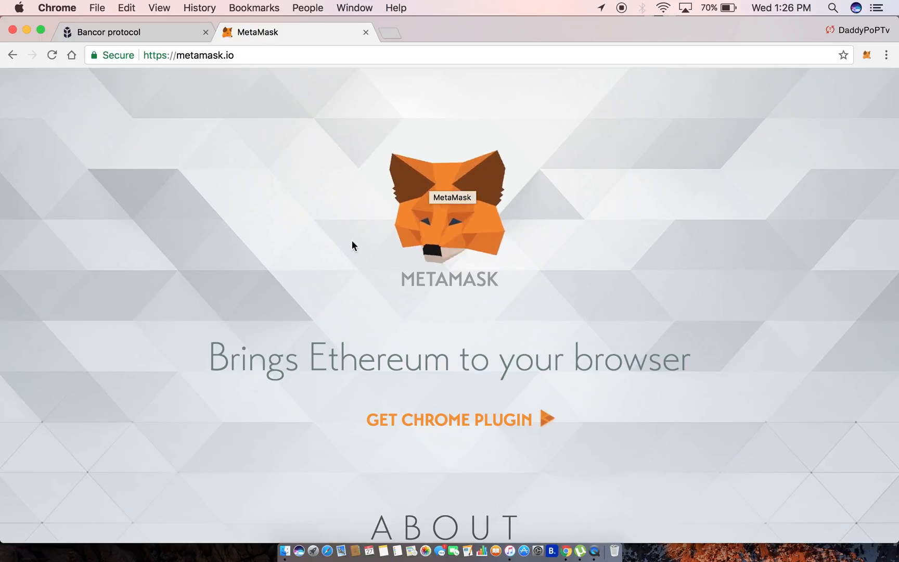
{"action": "mouse_move", "coordinate": [495, 237]}
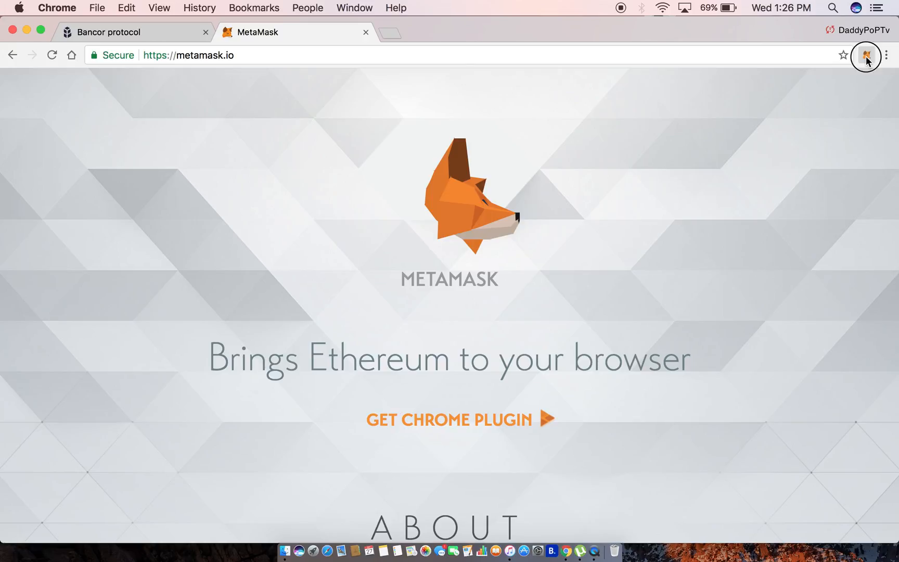
{"action": "left_click", "coordinate": [866, 55]}
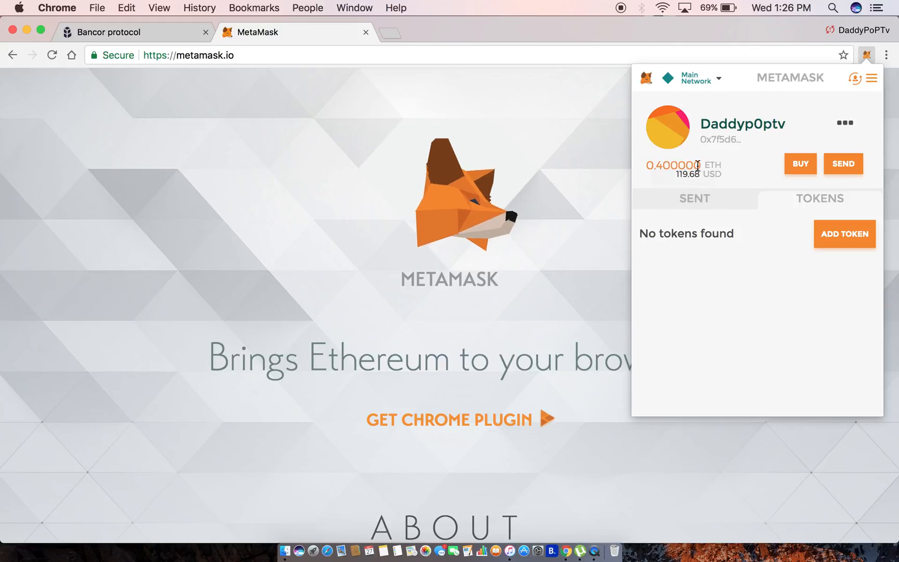
{"action": "mouse_move", "coordinate": [562, 207]}
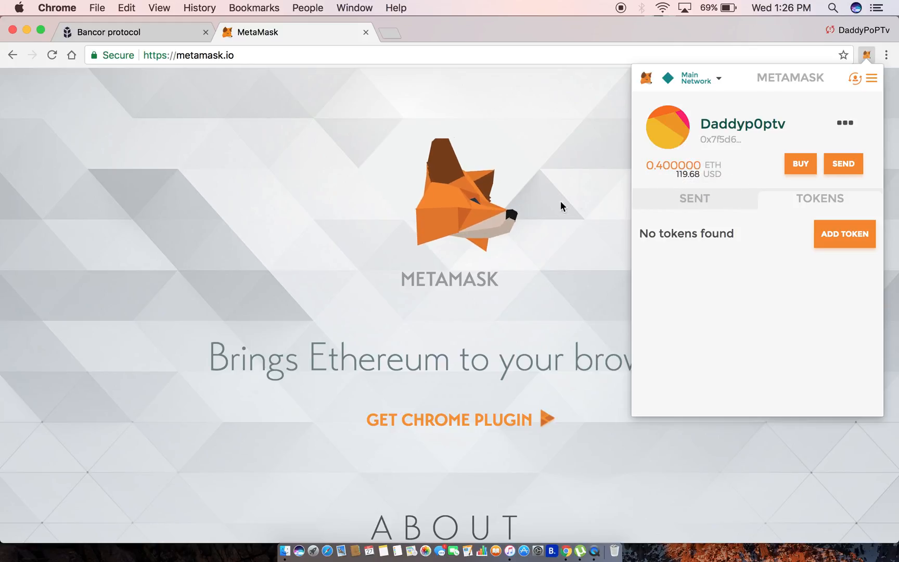
{"action": "mouse_move", "coordinate": [534, 209]}
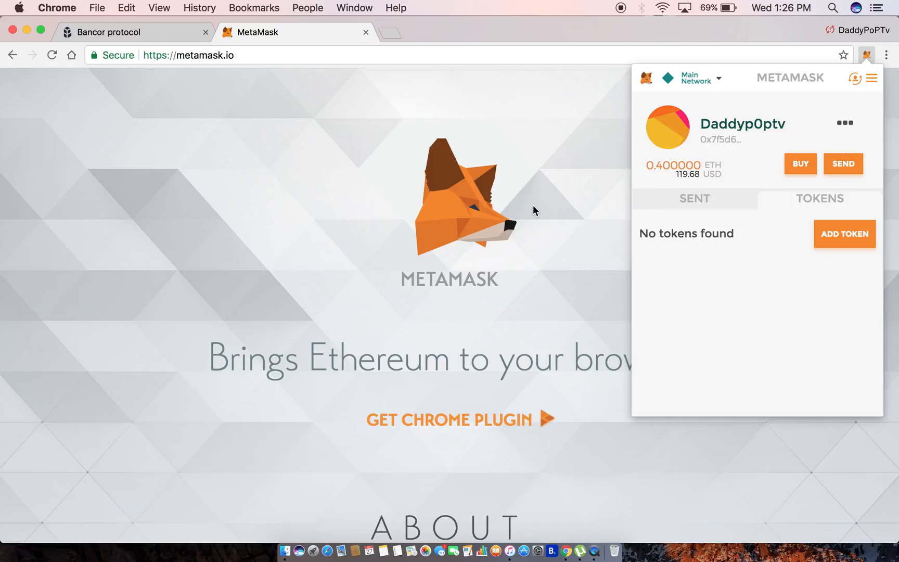
{"action": "left_click", "coordinate": [694, 78]}
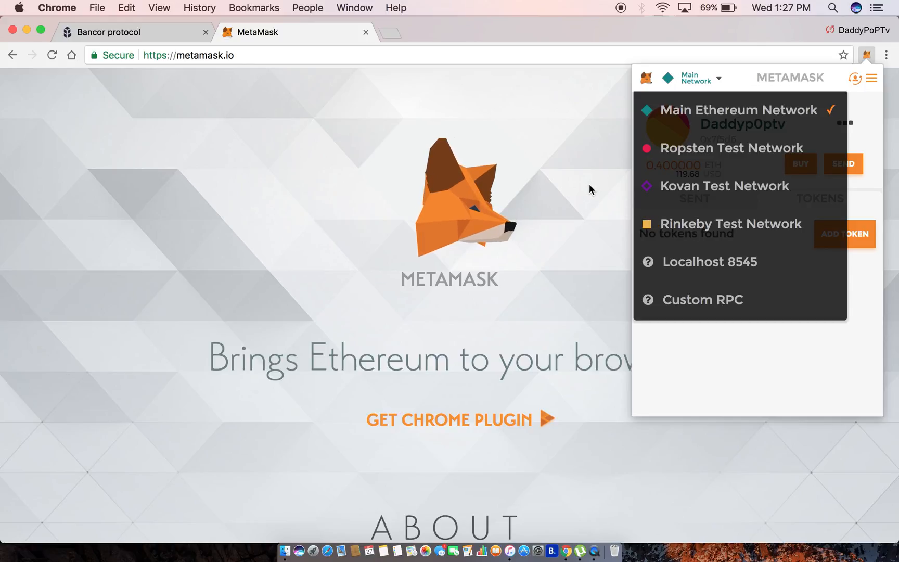
{"action": "left_click", "coordinate": [866, 56]}
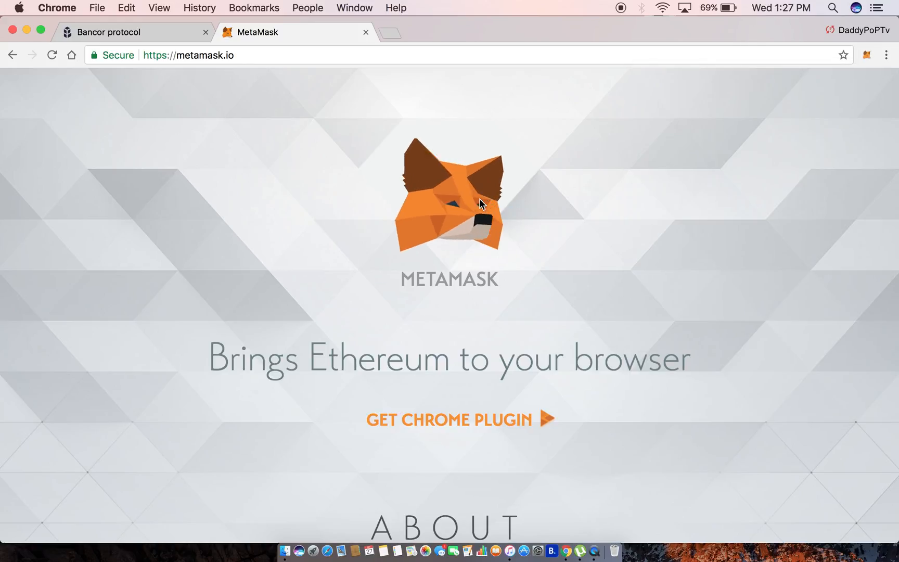
{"action": "mouse_move", "coordinate": [345, 153]}
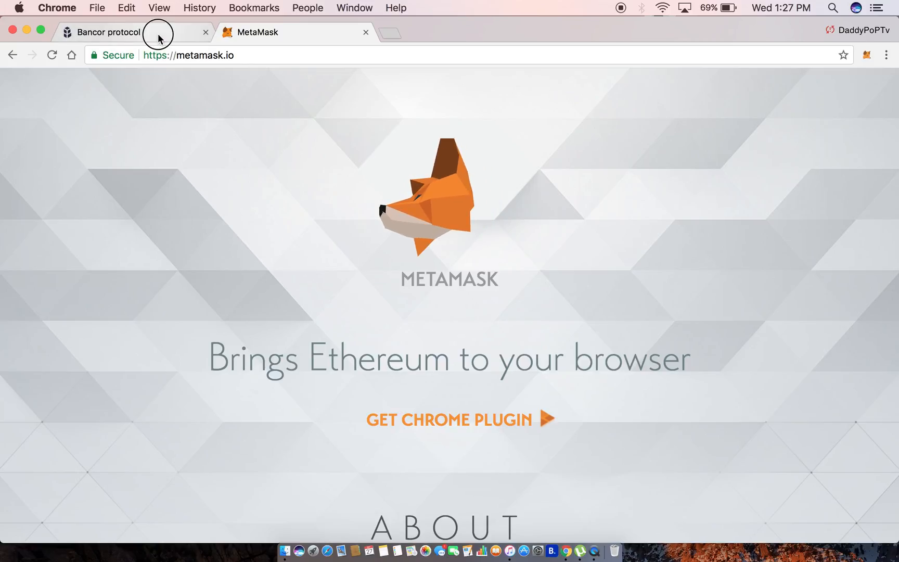
- Return to the Bancor homepage, launch the web app and scroll through Popular Communities
{"action": "left_click", "coordinate": [109, 33]}
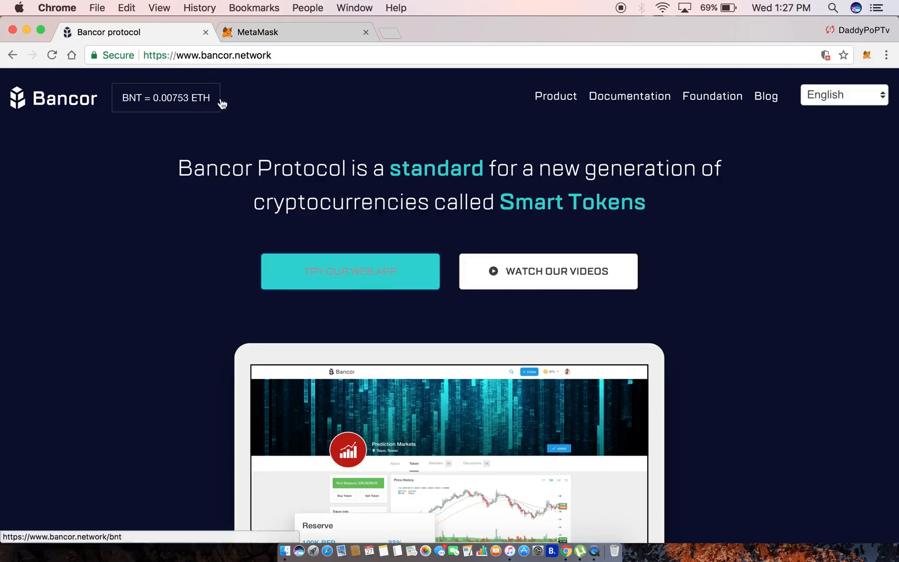
{"action": "mouse_move", "coordinate": [349, 269]}
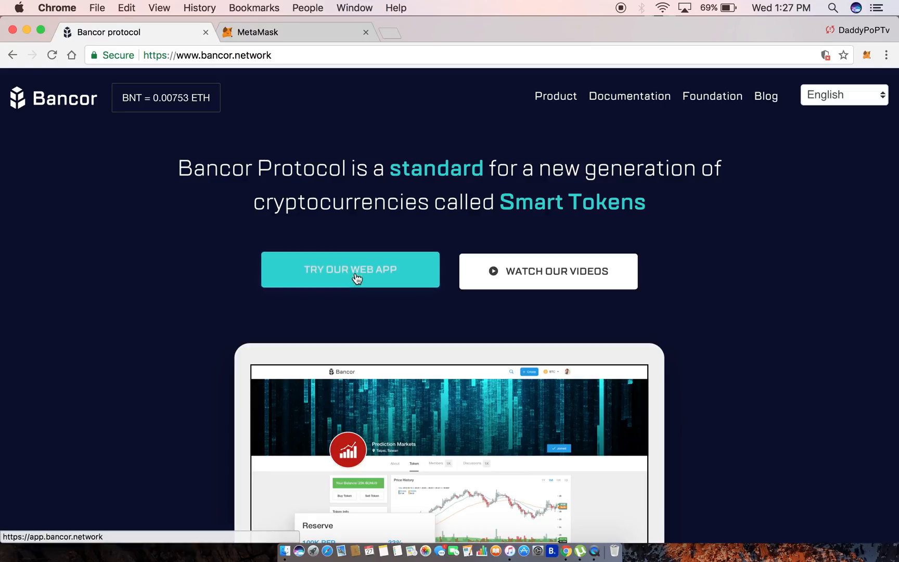
{"action": "left_click", "coordinate": [349, 269]}
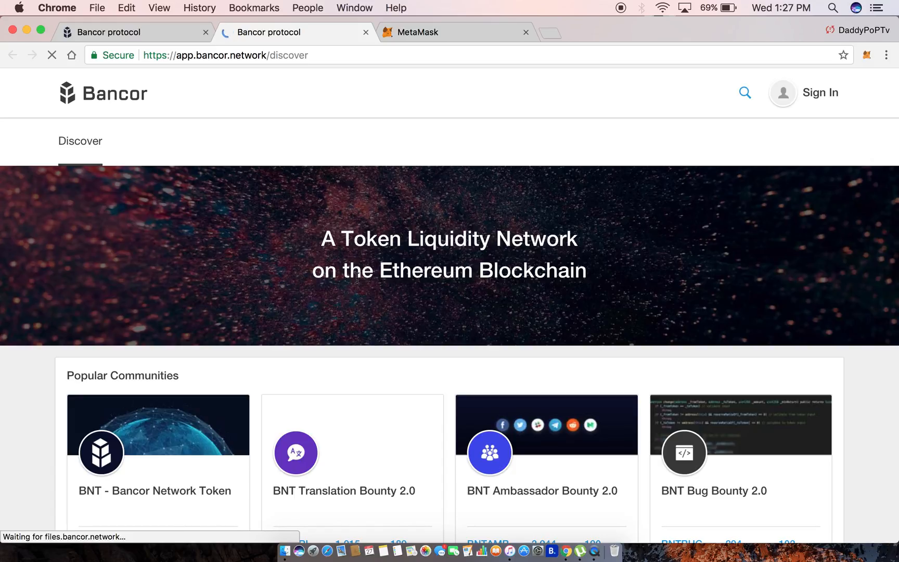
{"action": "scroll", "scroll_direction": "down", "scroll_amount": 3}
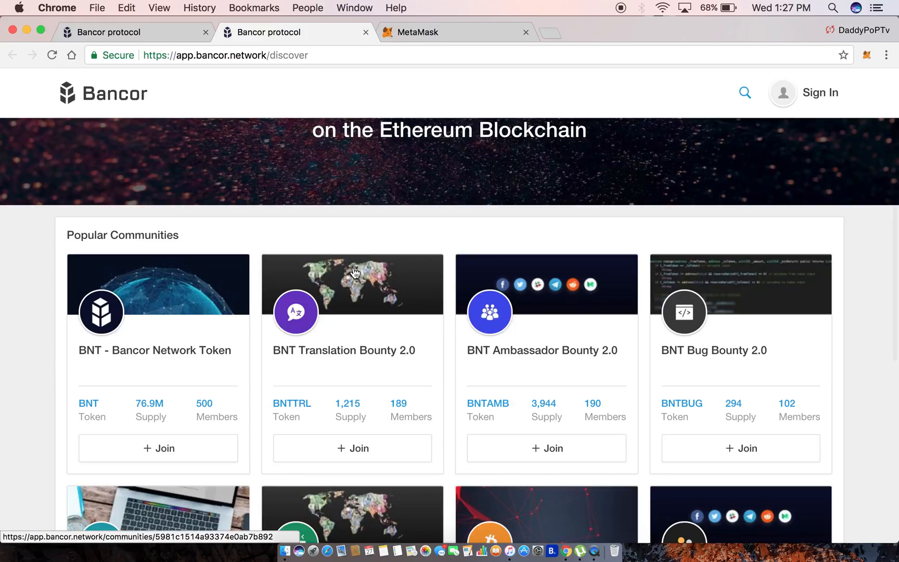
{"action": "scroll", "scroll_direction": "down", "scroll_amount": 3}
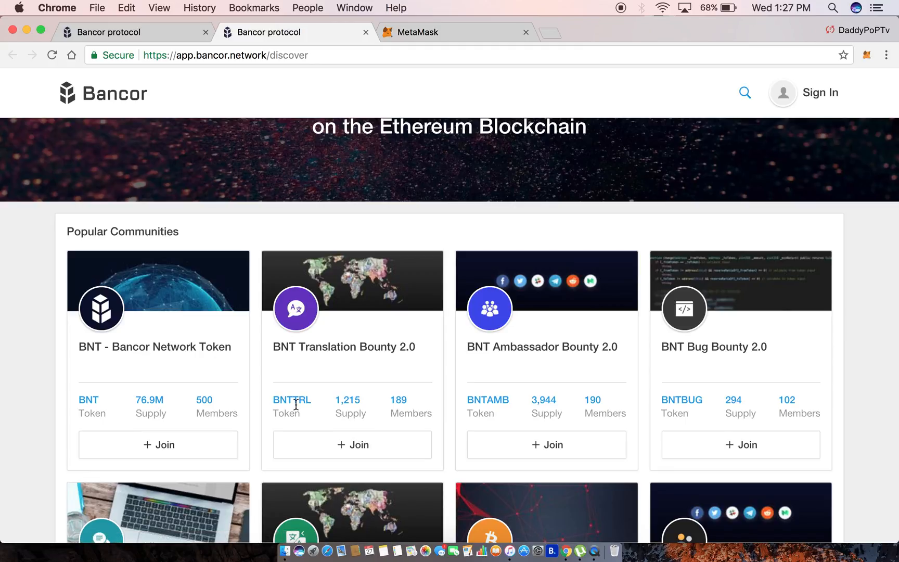
{"action": "scroll", "scroll_direction": "down", "scroll_amount": 3}
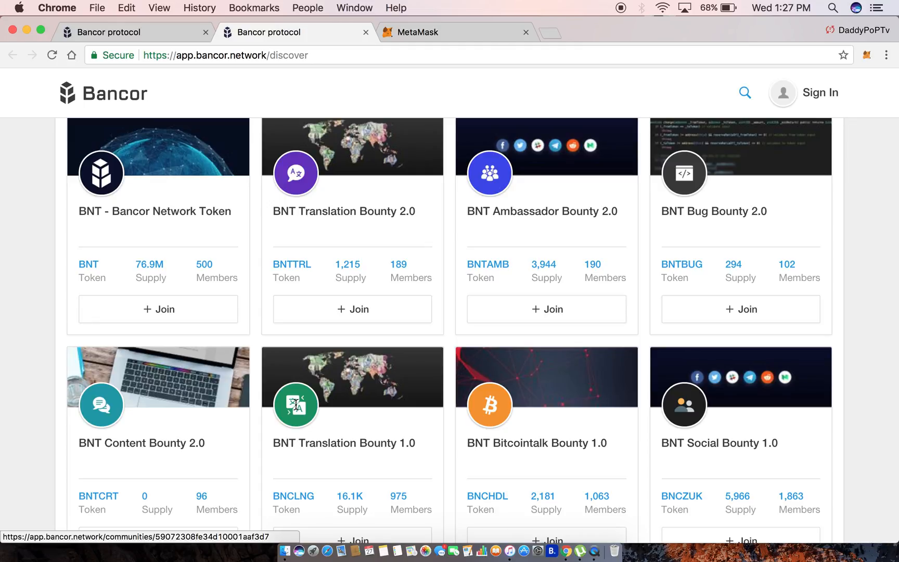
{"action": "scroll", "scroll_direction": "down", "scroll_amount": 3}
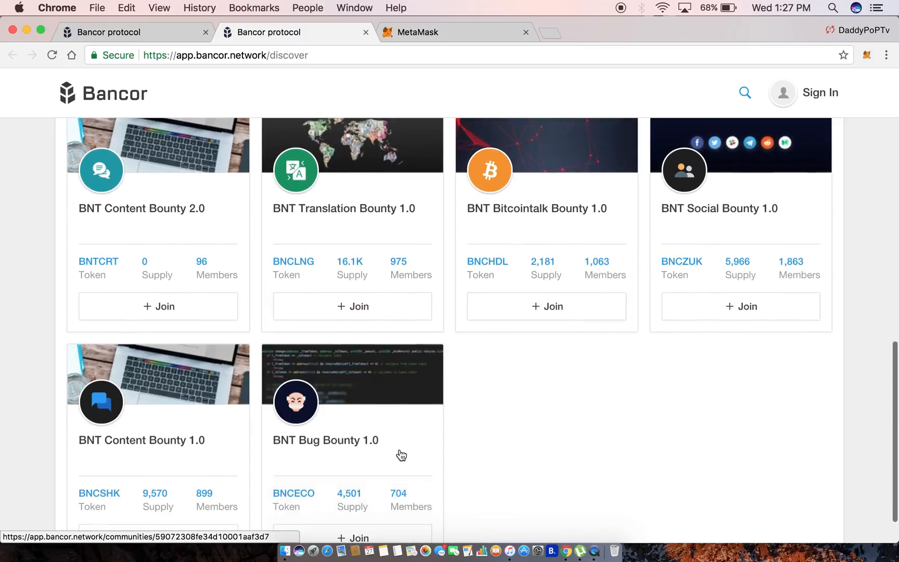
{"action": "scroll", "scroll_direction": "down", "scroll_amount": 3}
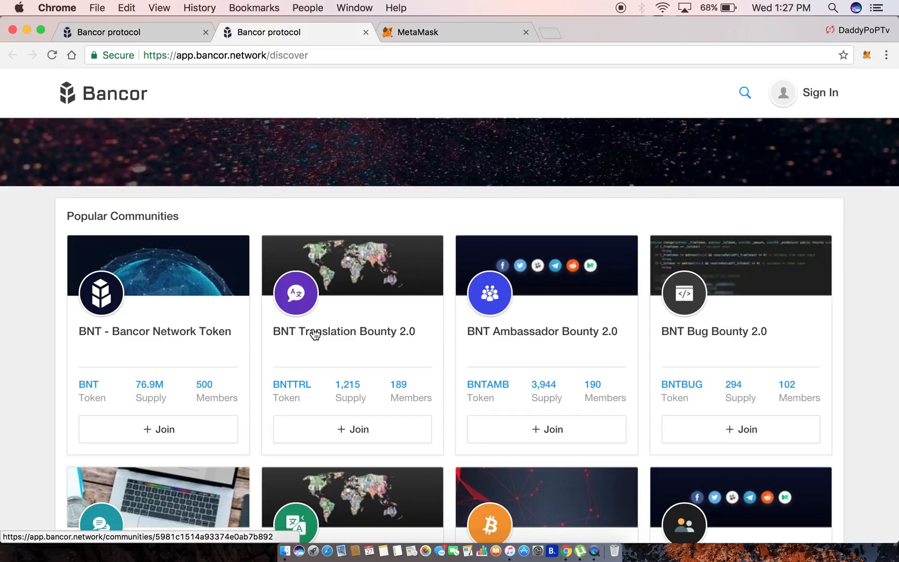
{"action": "mouse_move", "coordinate": [190, 368]}
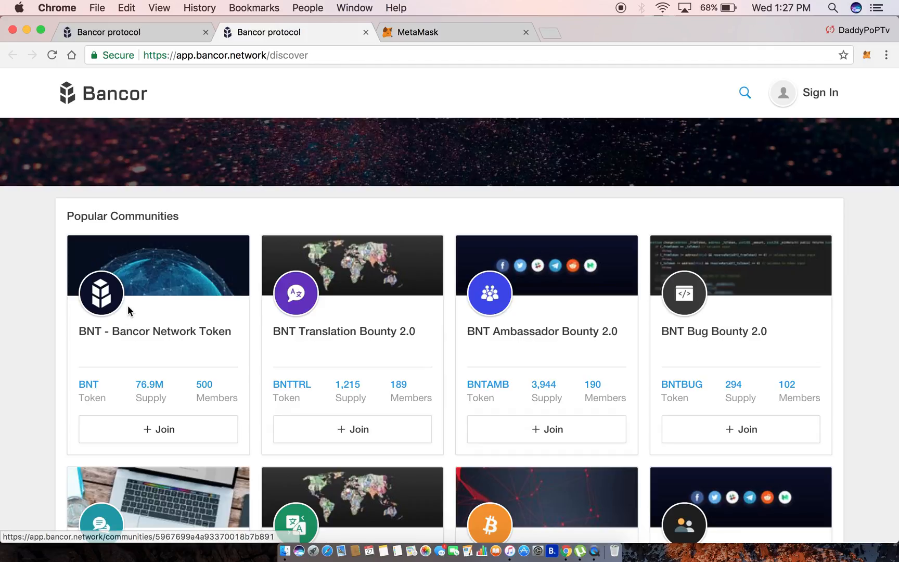
{"action": "mouse_move", "coordinate": [142, 310]}
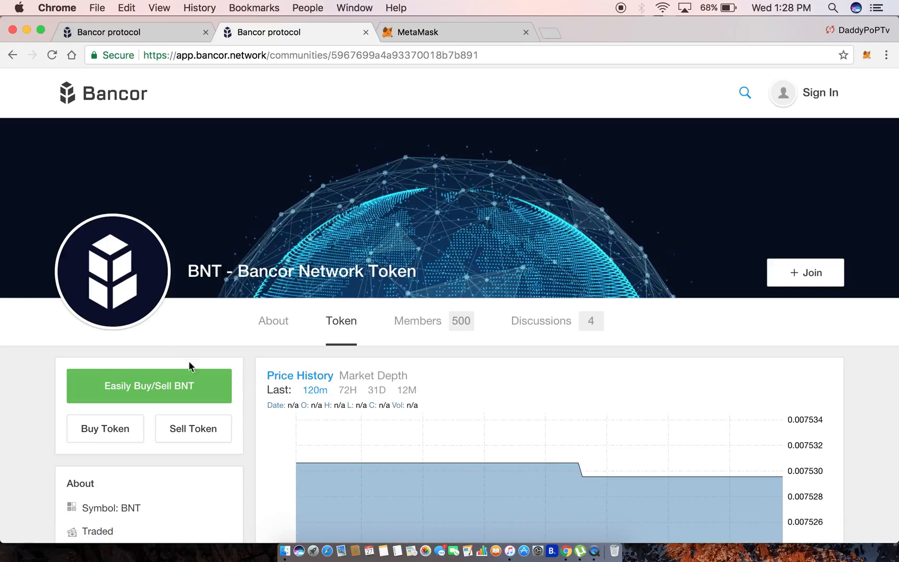
- Start buying BNT and proceed with the connected MetaMask wallet
{"action": "scroll", "scroll_direction": "down", "scroll_amount": 3}
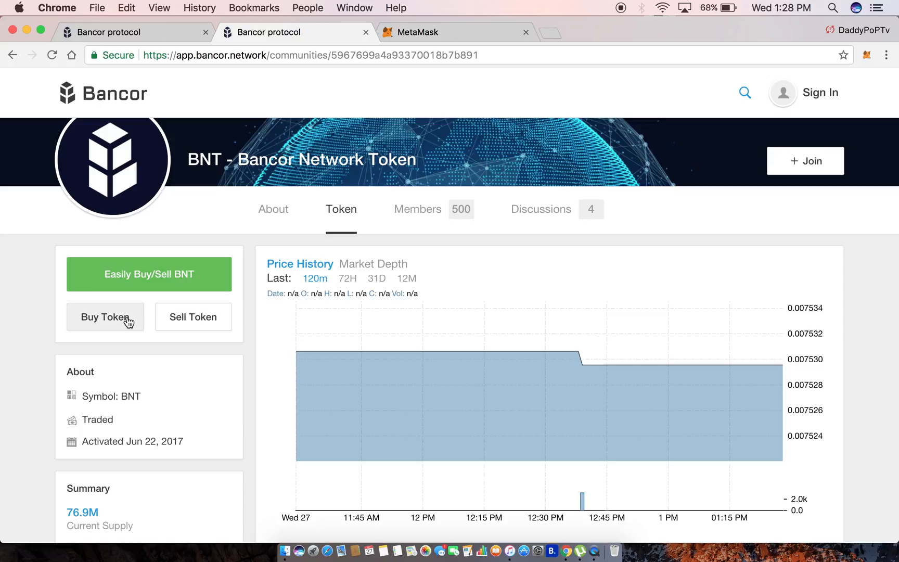
{"action": "scroll", "scroll_direction": "down", "scroll_amount": 3}
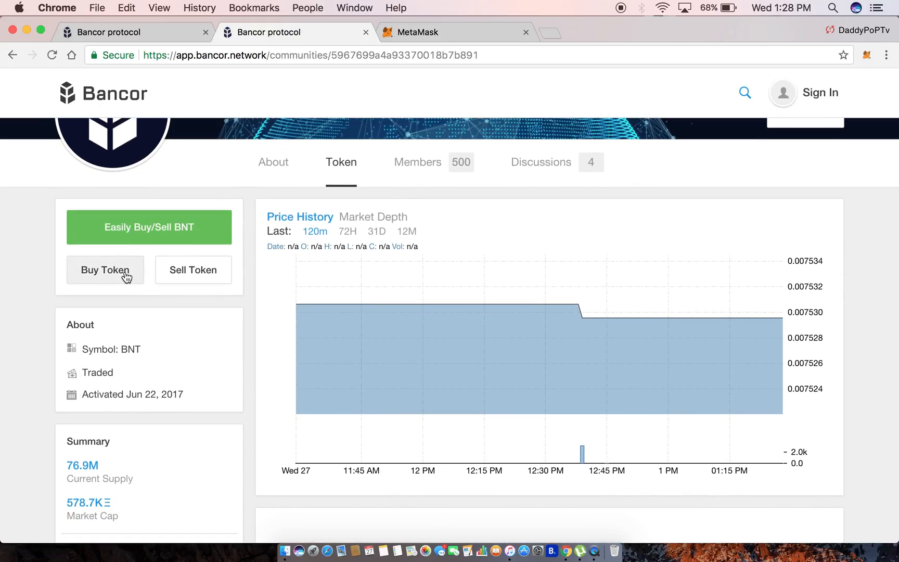
{"action": "left_click", "coordinate": [105, 269]}
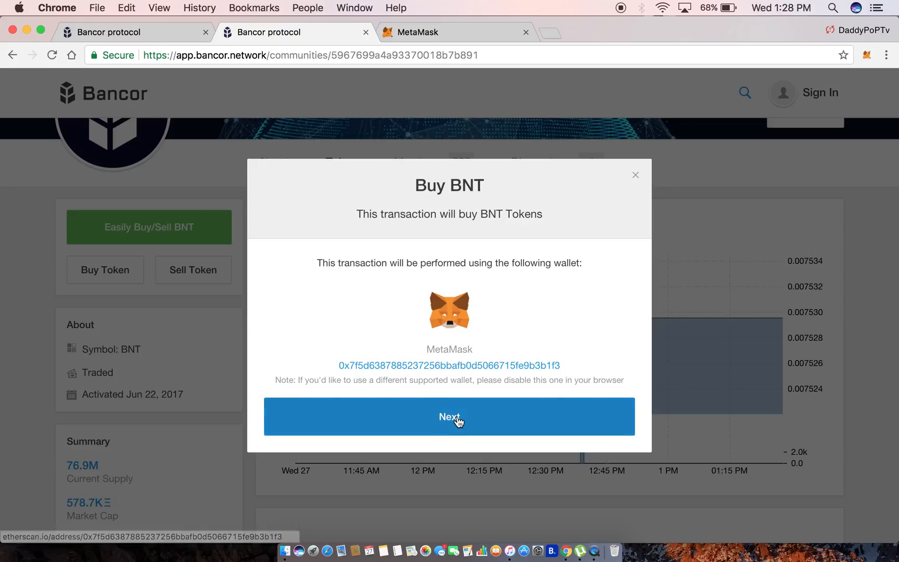
{"action": "left_click", "coordinate": [450, 416]}
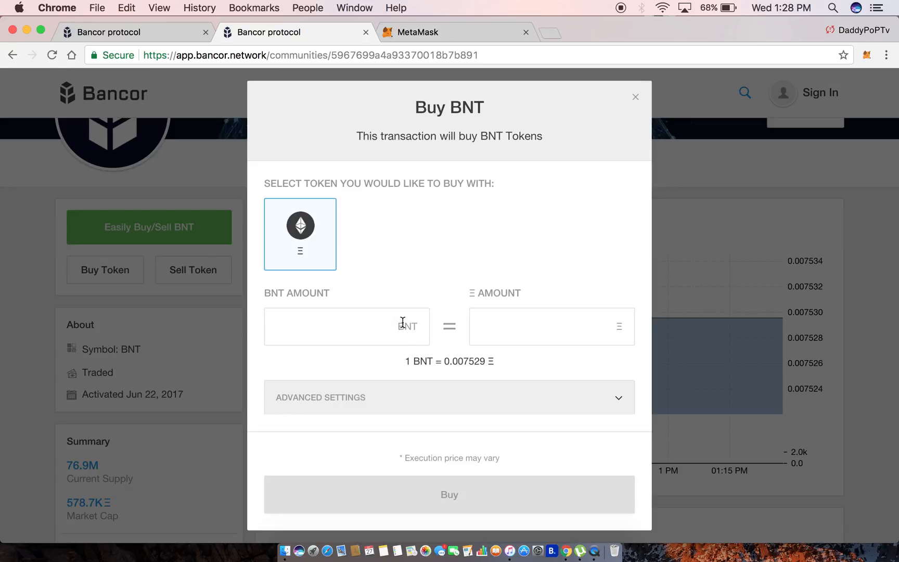
- Enter 1 BNT, reveal Advanced Settings with the 0.007529 ETH price, and submit the order
{"action": "left_click", "coordinate": [347, 326]}
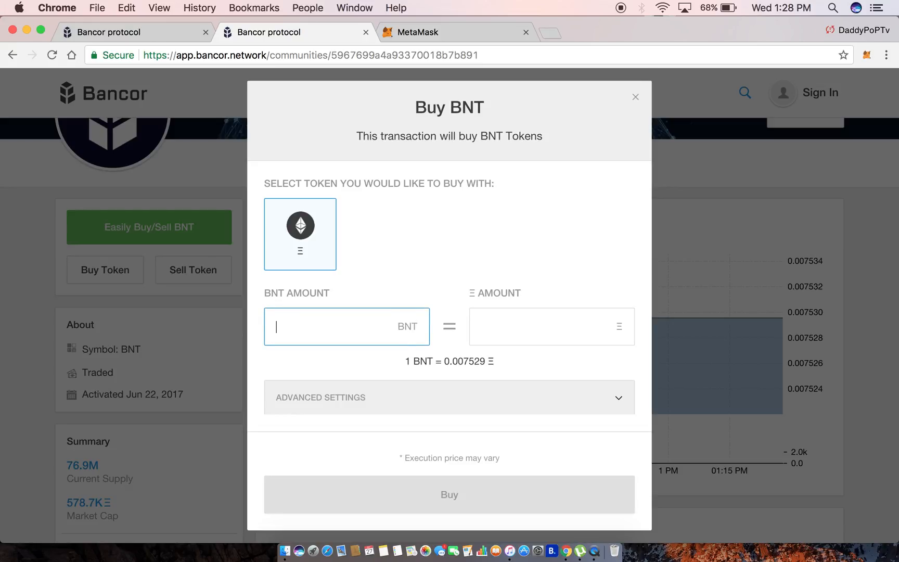
{"action": "type", "text": "1"}
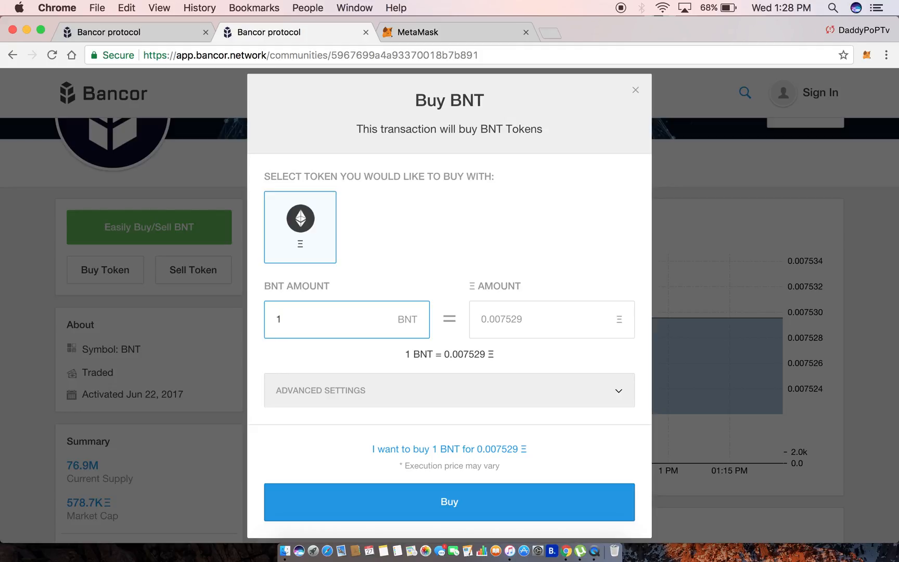
{"action": "mouse_move", "coordinate": [223, 150]}
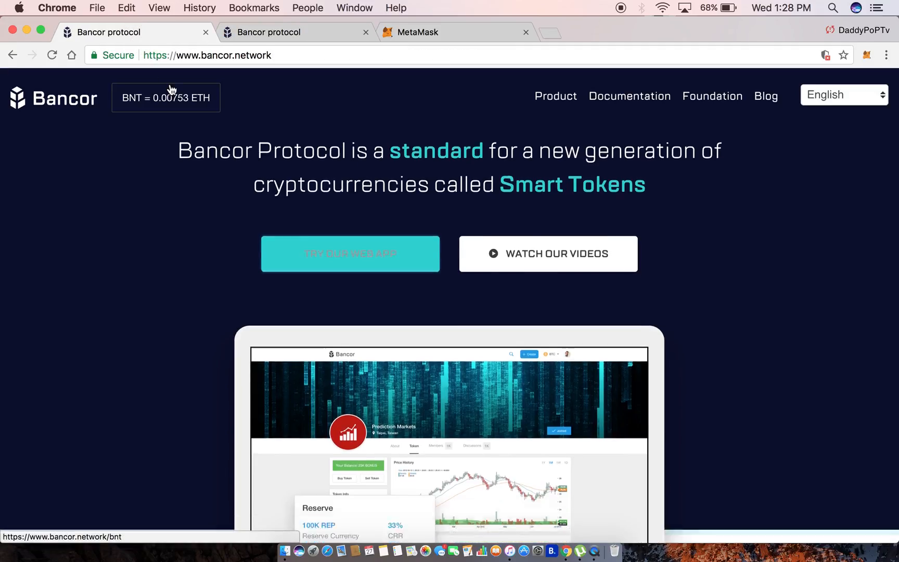
{"action": "scroll", "scroll_direction": "down", "scroll_amount": 3}
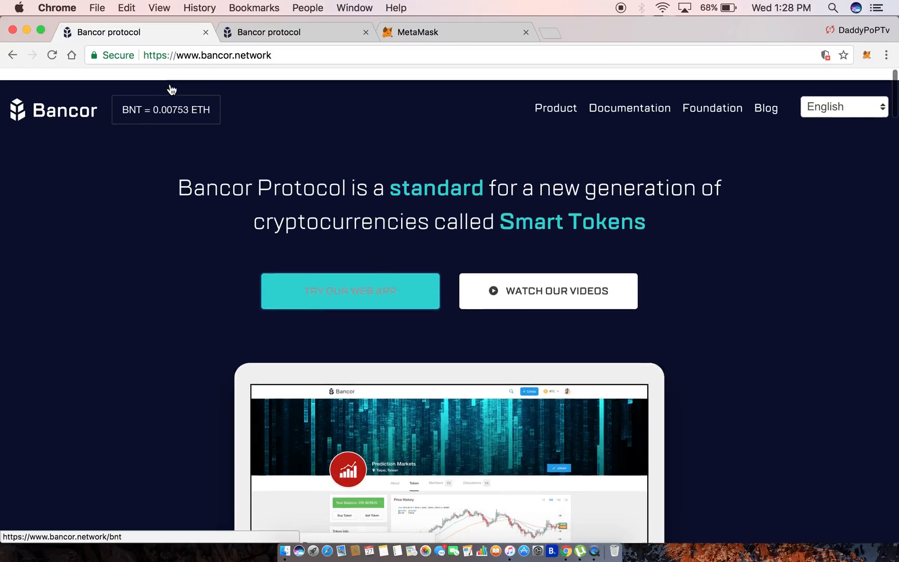
{"action": "scroll", "scroll_direction": "down", "scroll_amount": 3}
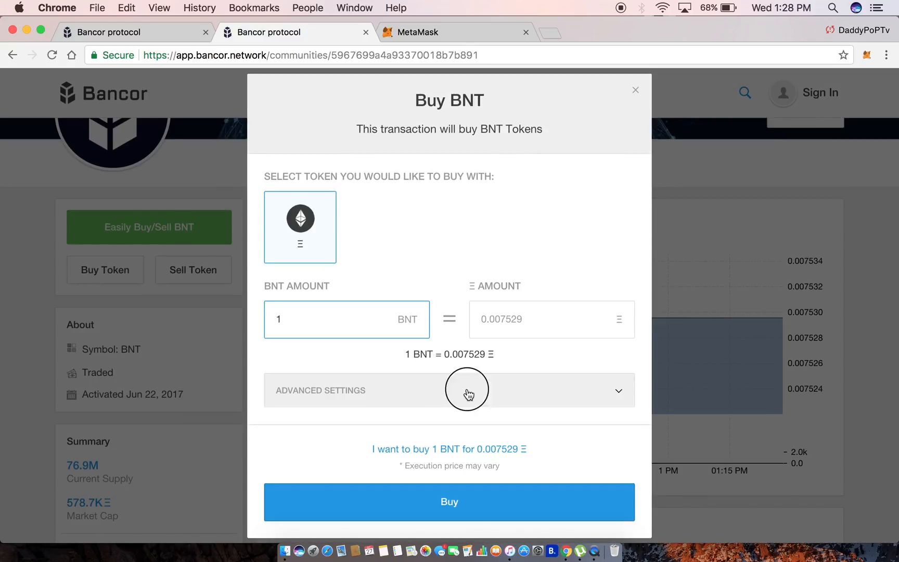
{"action": "left_click", "coordinate": [449, 389]}
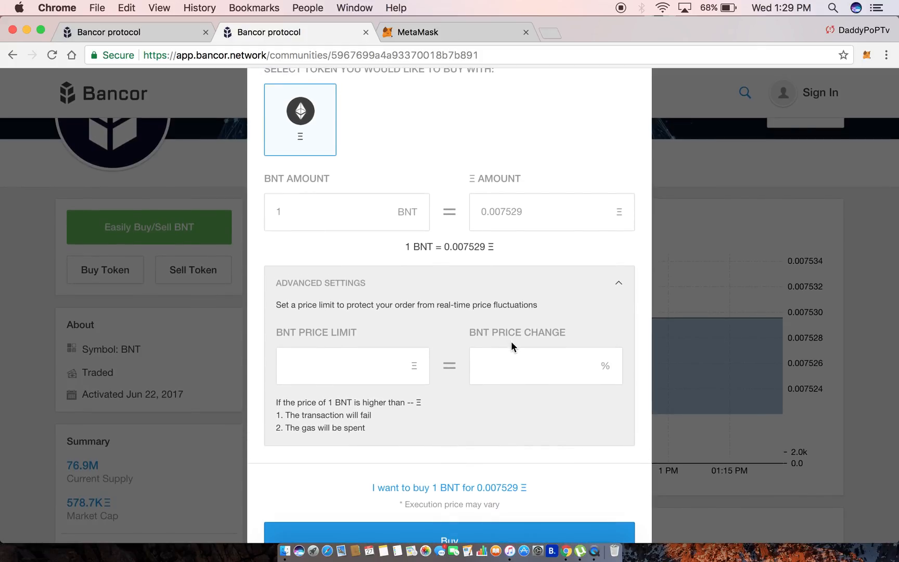
{"action": "scroll", "scroll_direction": "down", "scroll_amount": 3}
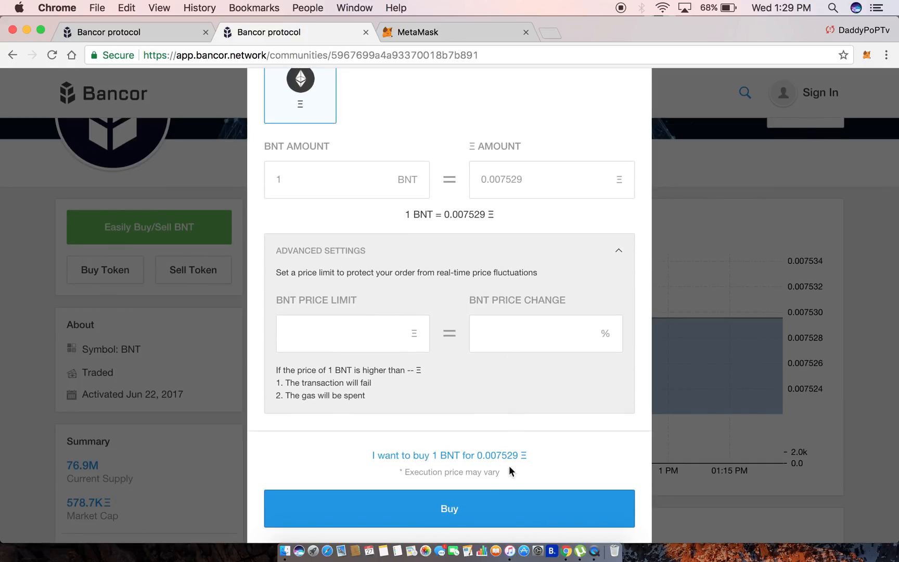
{"action": "left_click", "coordinate": [449, 508]}
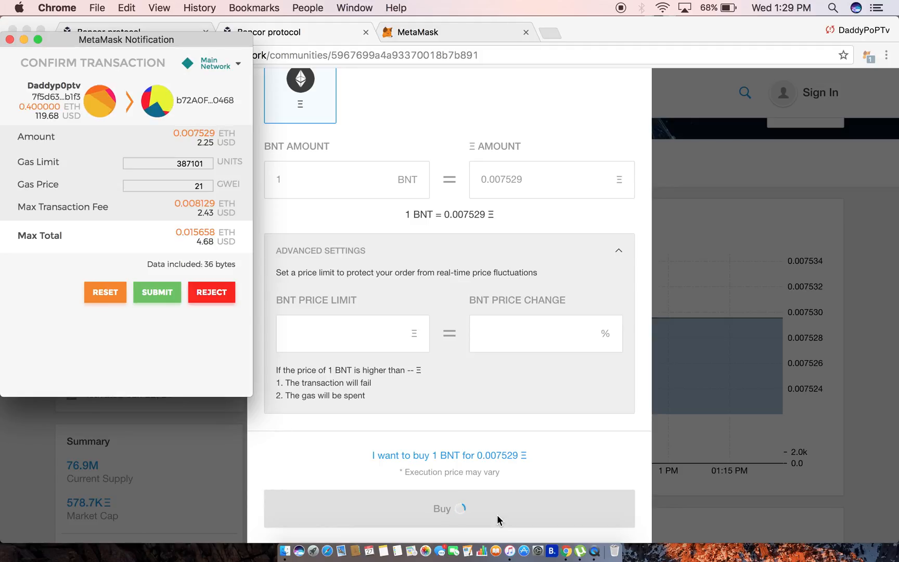
{"action": "mouse_move", "coordinate": [97, 122]}
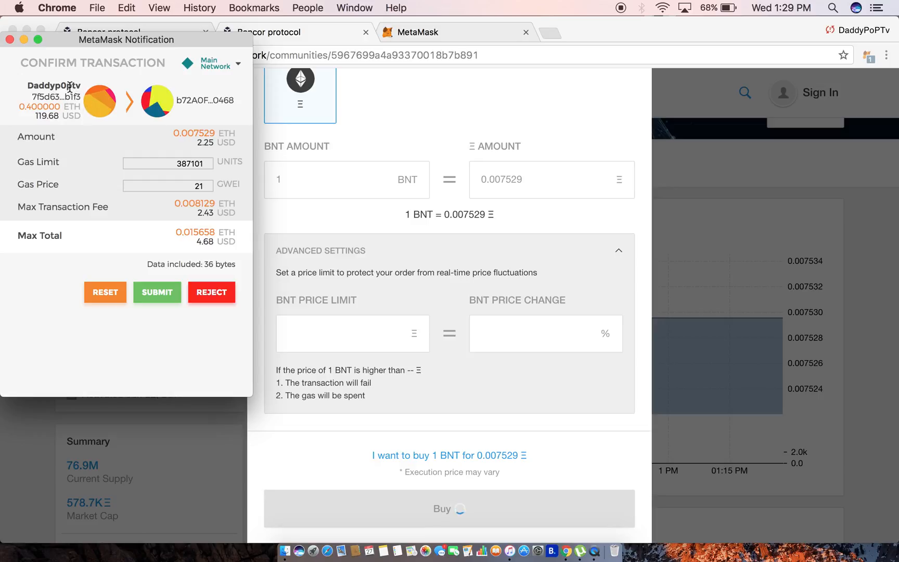
{"action": "mouse_move", "coordinate": [65, 94]}
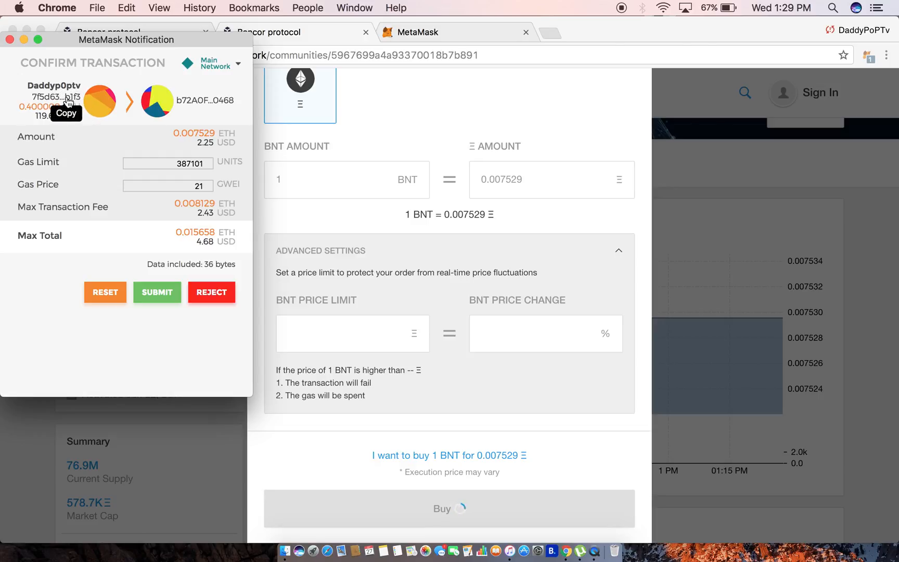
{"action": "mouse_move", "coordinate": [74, 117]}
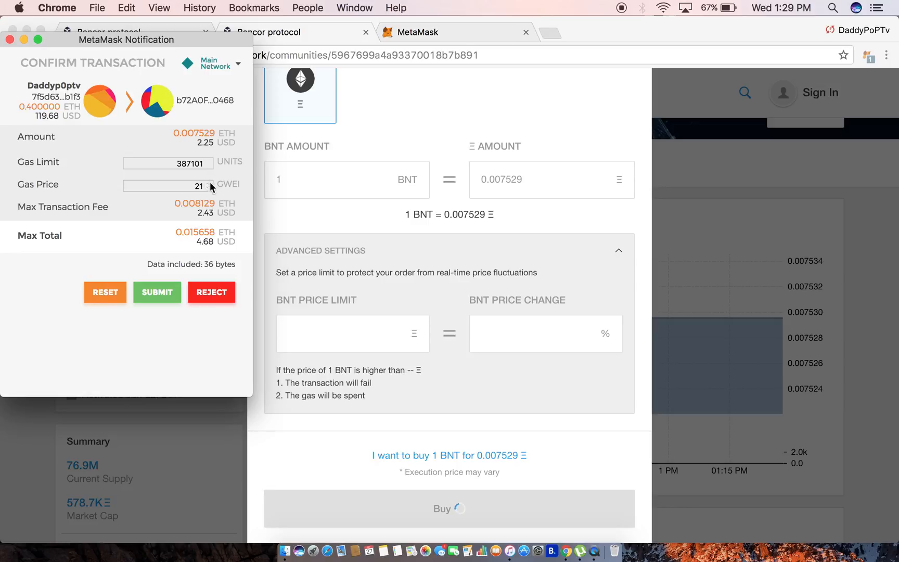
{"action": "mouse_move", "coordinate": [207, 243]}
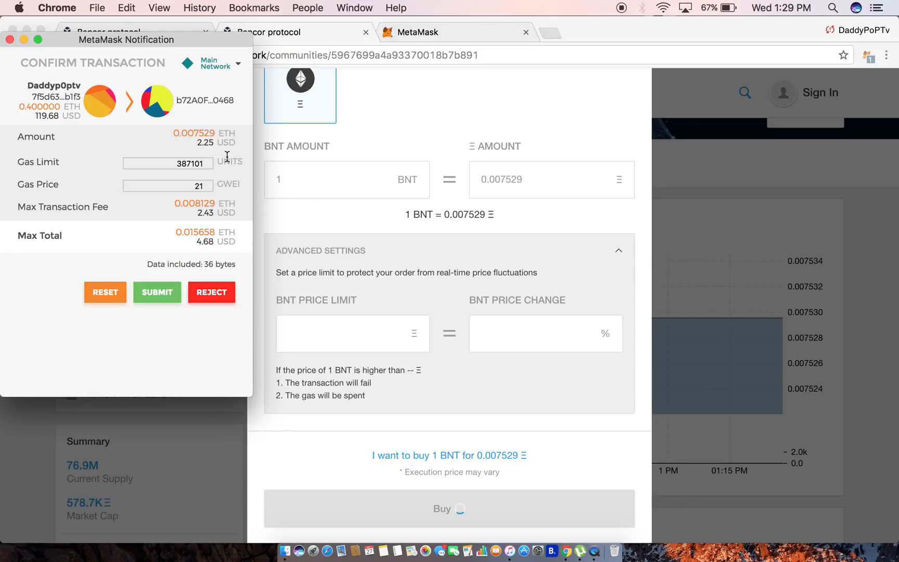
{"action": "mouse_move", "coordinate": [229, 241]}
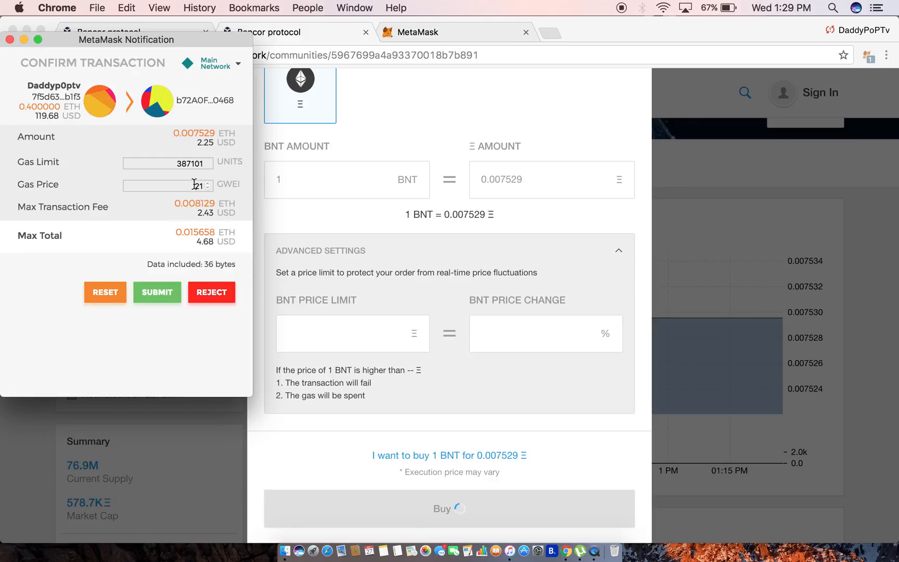
{"action": "mouse_move", "coordinate": [195, 206]}
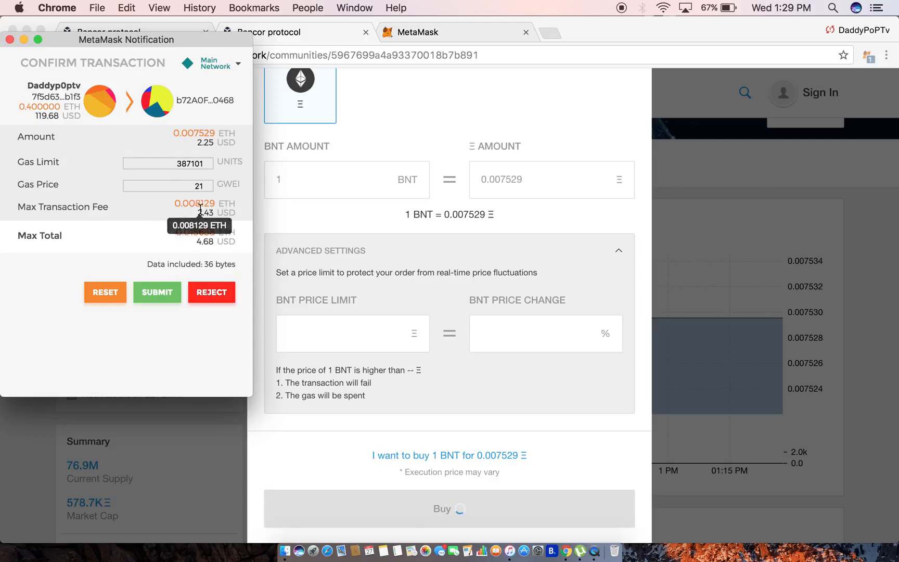
- Approve the 0.007529 ETH payment for 1 BNT in MetaMask's confirmation popup
{"action": "left_click", "coordinate": [449, 507]}
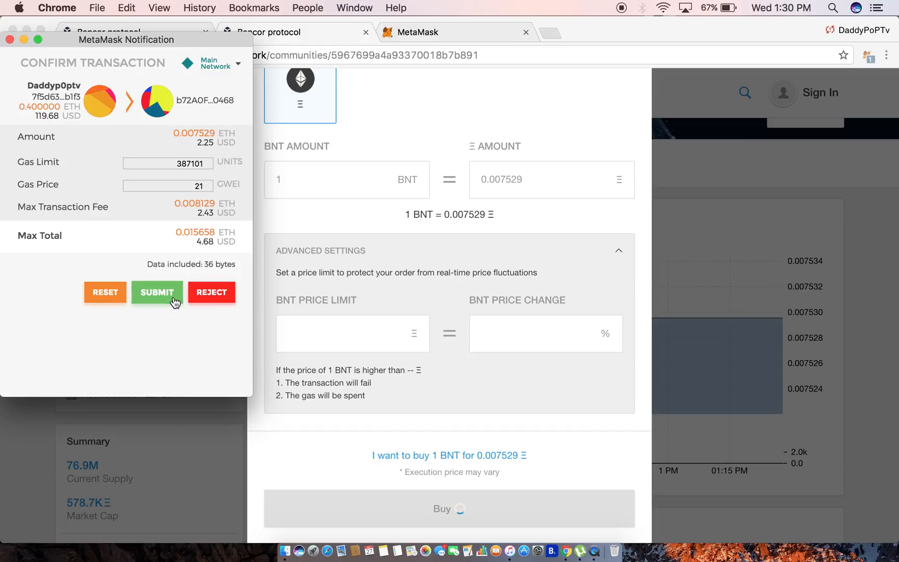
{"action": "left_click", "coordinate": [157, 292]}
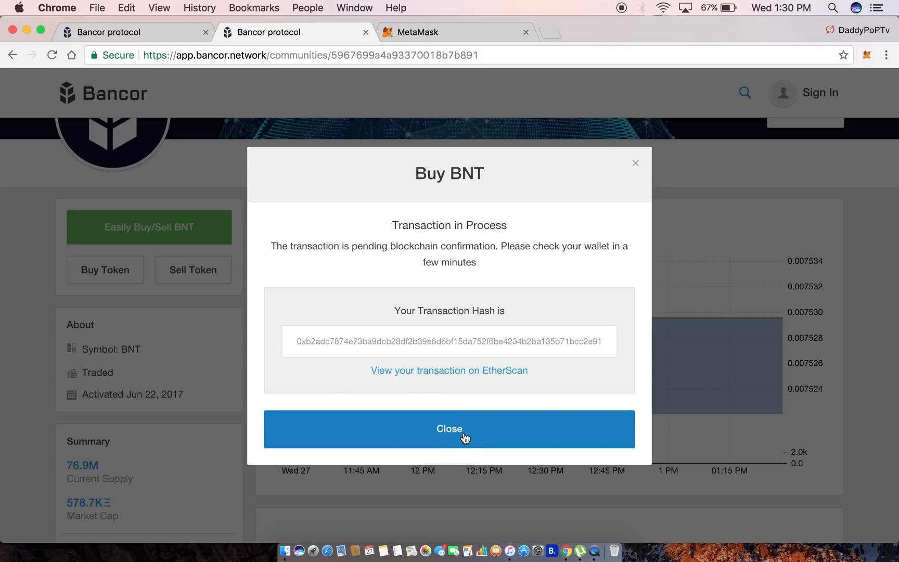
{"action": "mouse_move", "coordinate": [467, 416]}
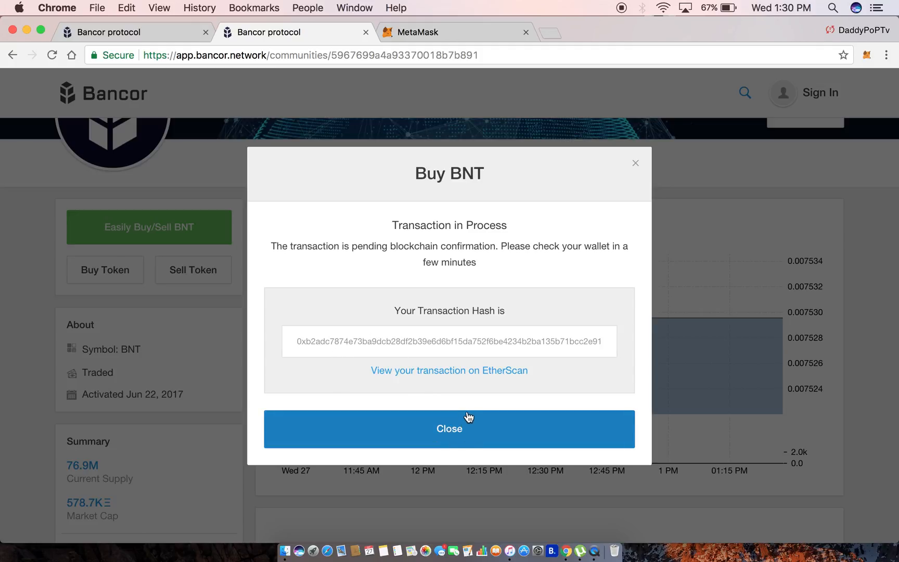
- Review the pending 0.007529 ETH quickBuy on Etherscan, then open MyEtherWallet in a new tab
{"action": "left_click", "coordinate": [449, 370]}
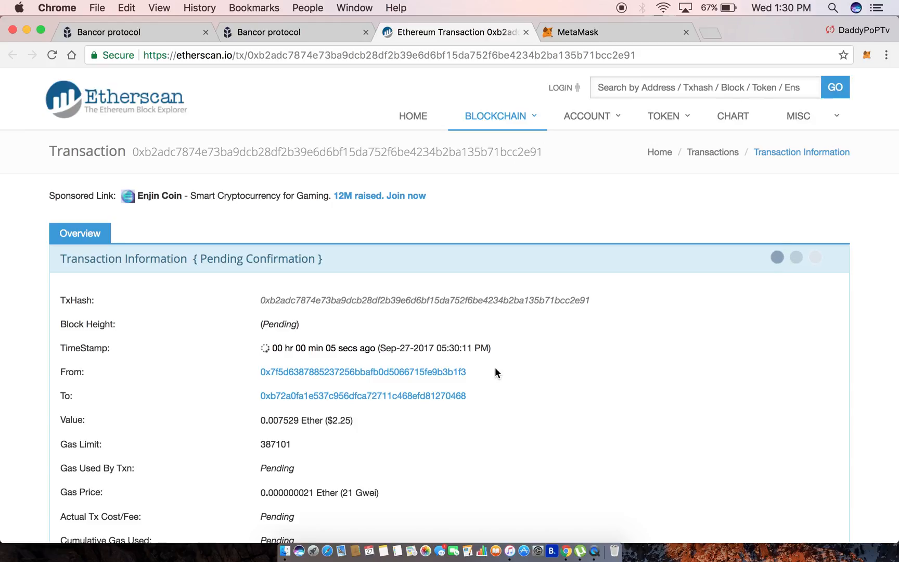
{"action": "scroll", "scroll_direction": "down", "scroll_amount": 3}
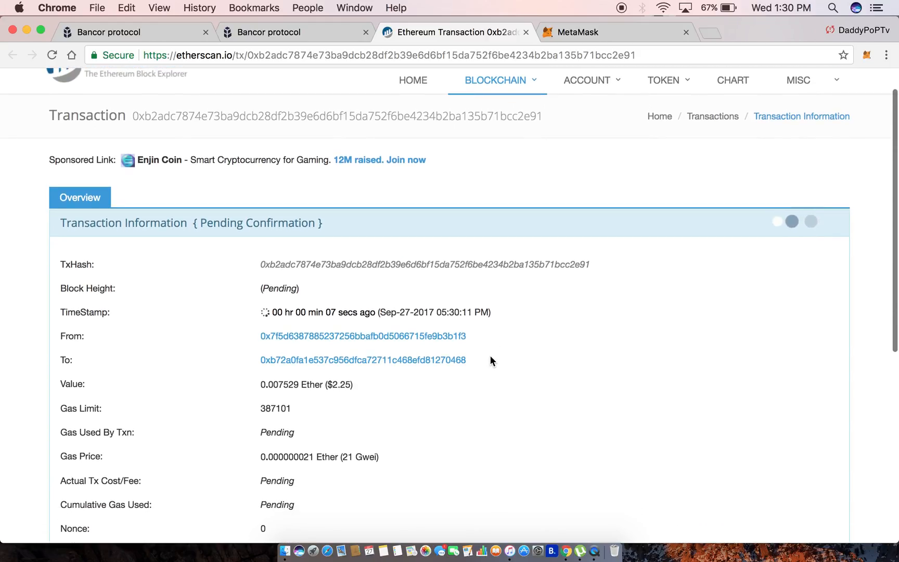
{"action": "scroll", "scroll_direction": "down", "scroll_amount": 3}
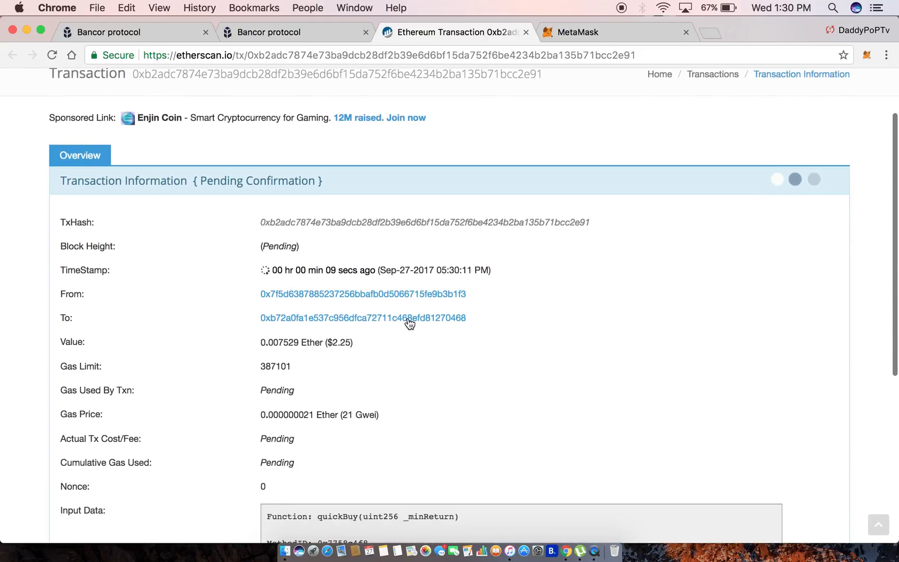
{"action": "scroll", "scroll_direction": "down", "scroll_amount": 3}
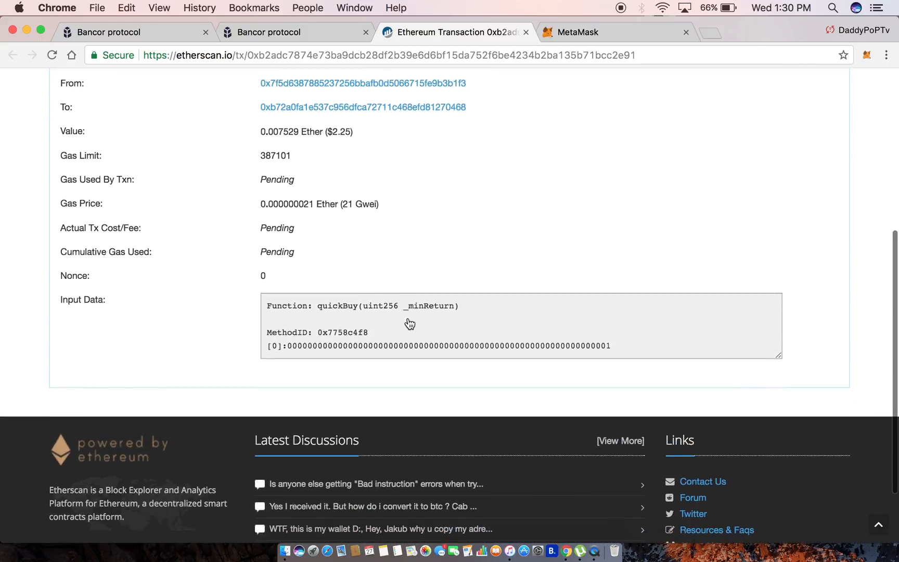
{"action": "scroll", "scroll_direction": "down", "scroll_amount": 3}
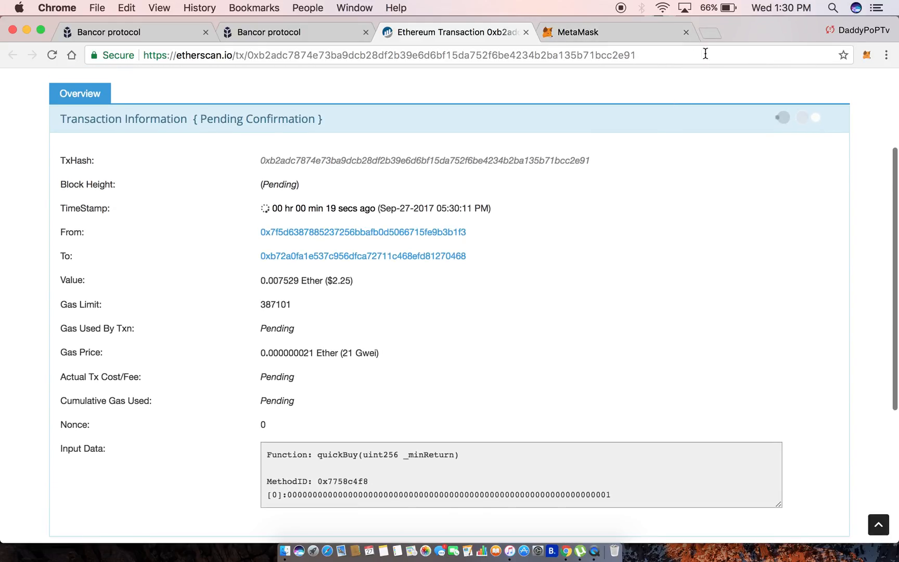
{"action": "mouse_move", "coordinate": [711, 32]}
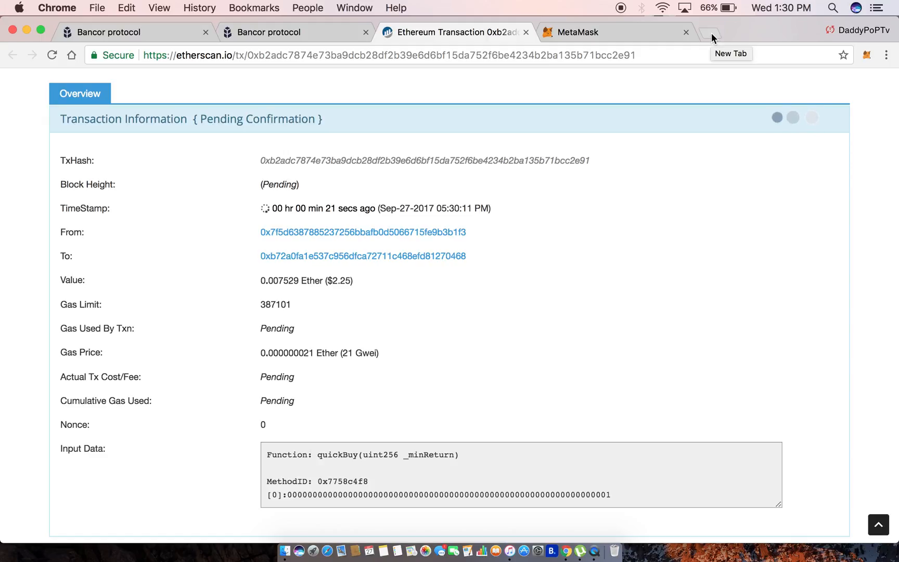
{"action": "left_click", "coordinate": [709, 32]}
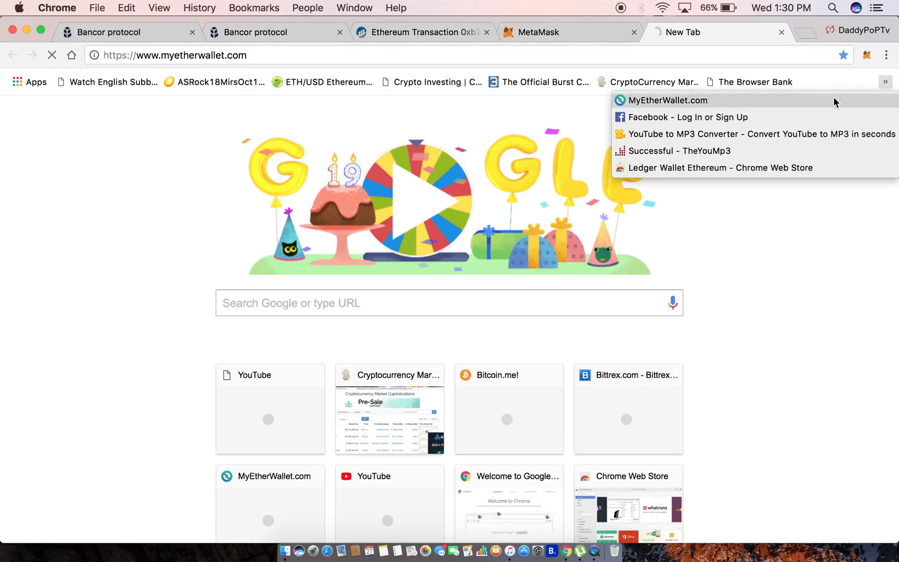
{"action": "left_click", "coordinate": [666, 100]}
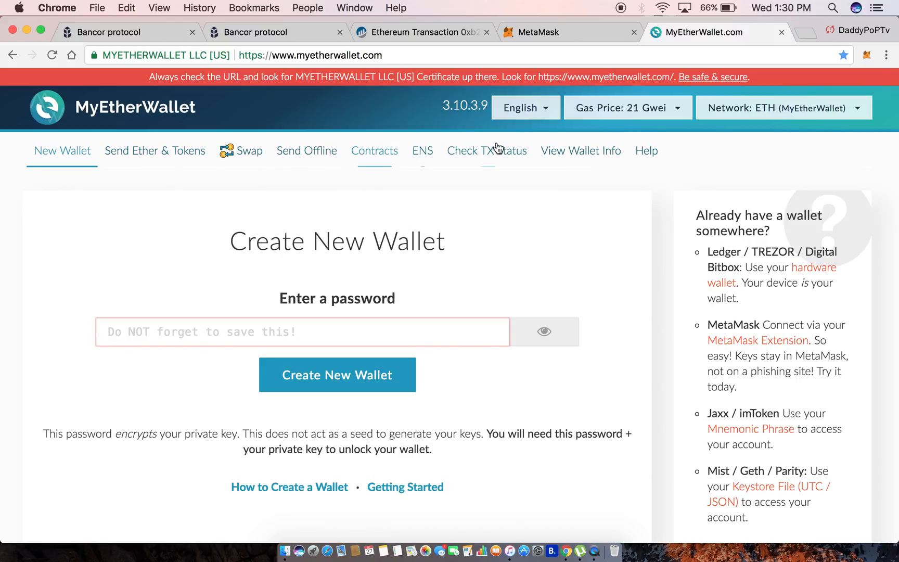
{"action": "left_click", "coordinate": [579, 150]}
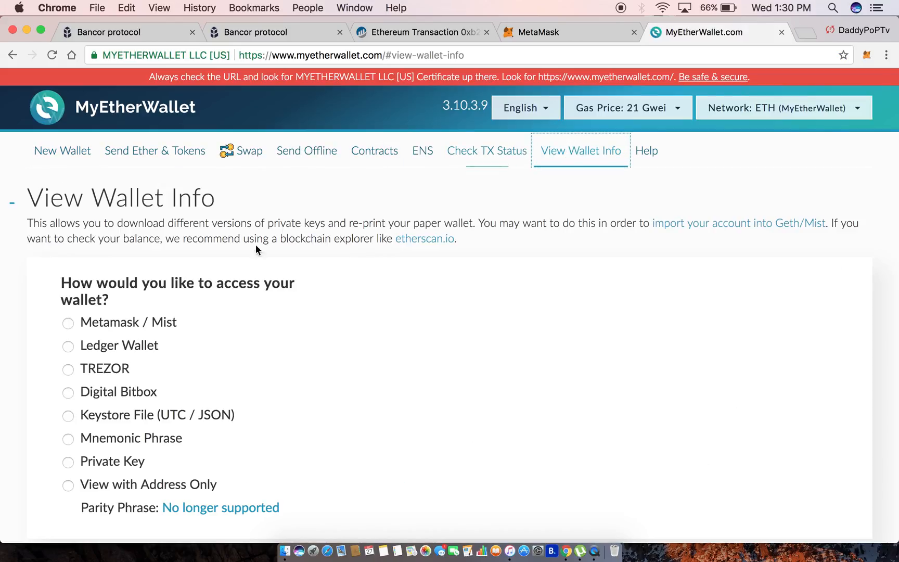
{"action": "left_click", "coordinate": [68, 484]}
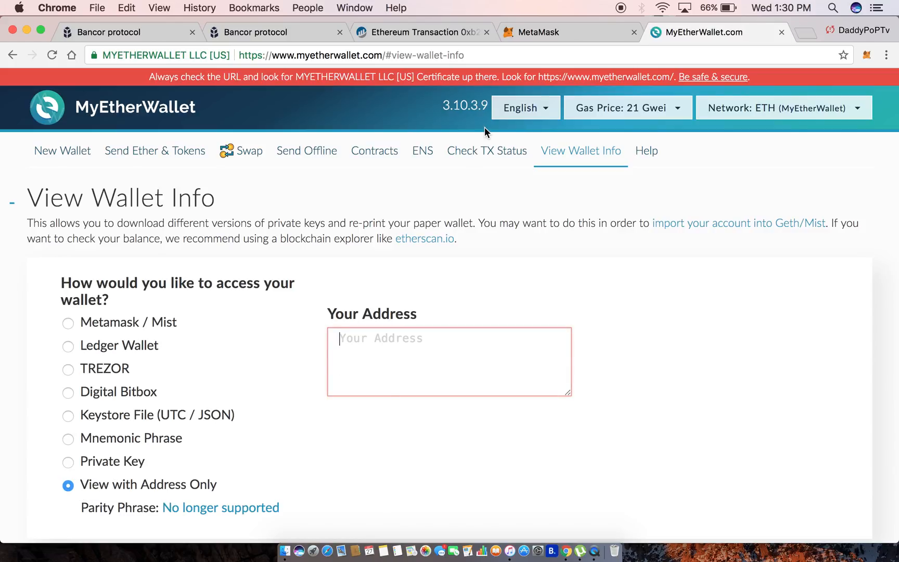
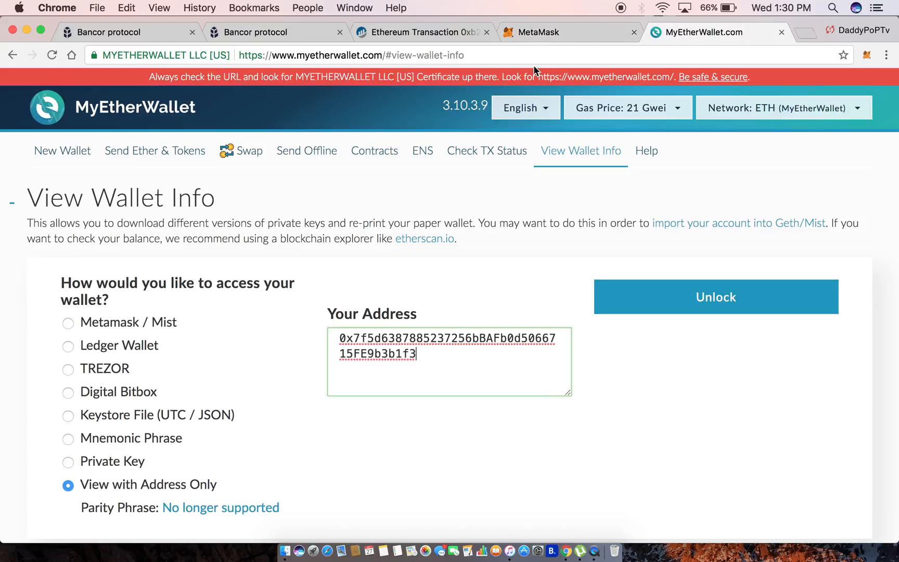
{"action": "mouse_move", "coordinate": [655, 285]}
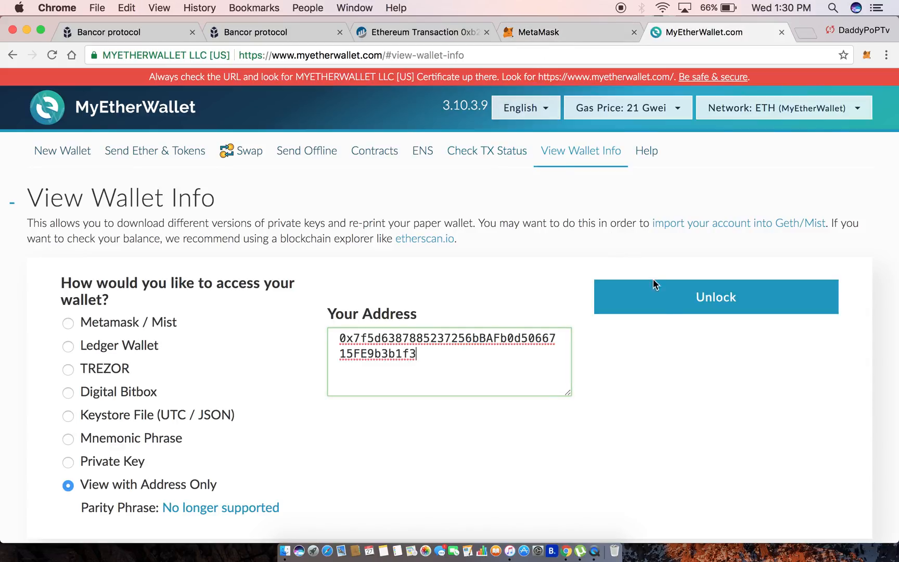
{"action": "left_click", "coordinate": [714, 297]}
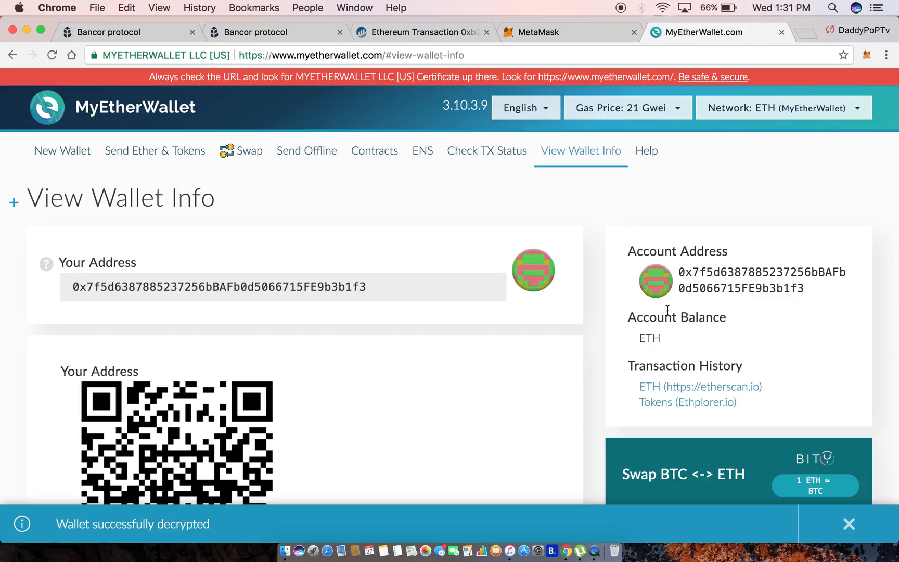
{"action": "scroll", "scroll_direction": "down", "scroll_amount": 3}
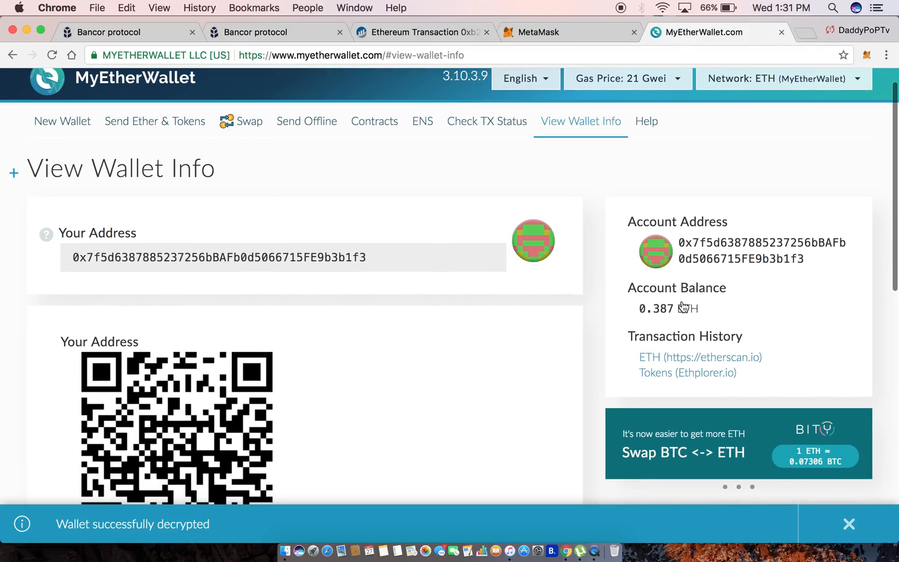
{"action": "mouse_move", "coordinate": [788, 280]}
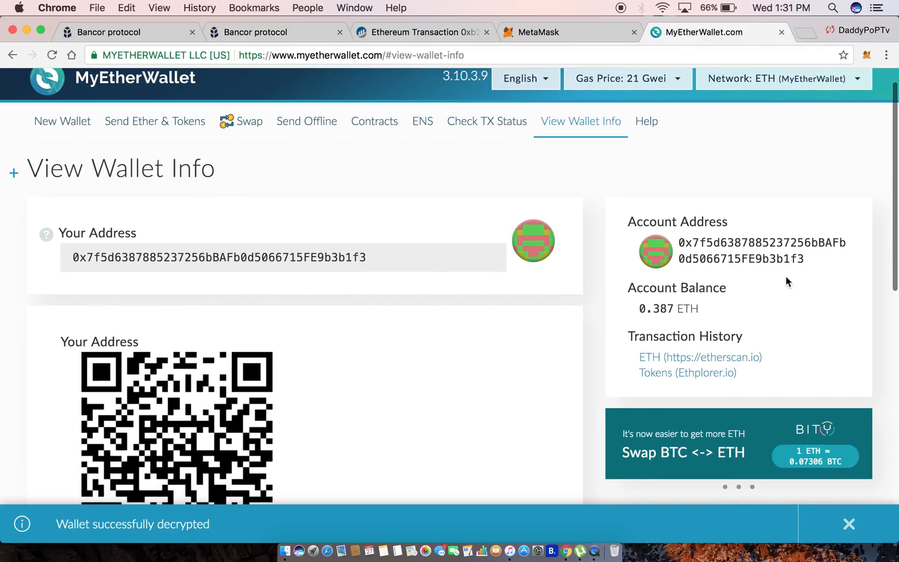
{"action": "scroll", "scroll_direction": "down", "scroll_amount": 3}
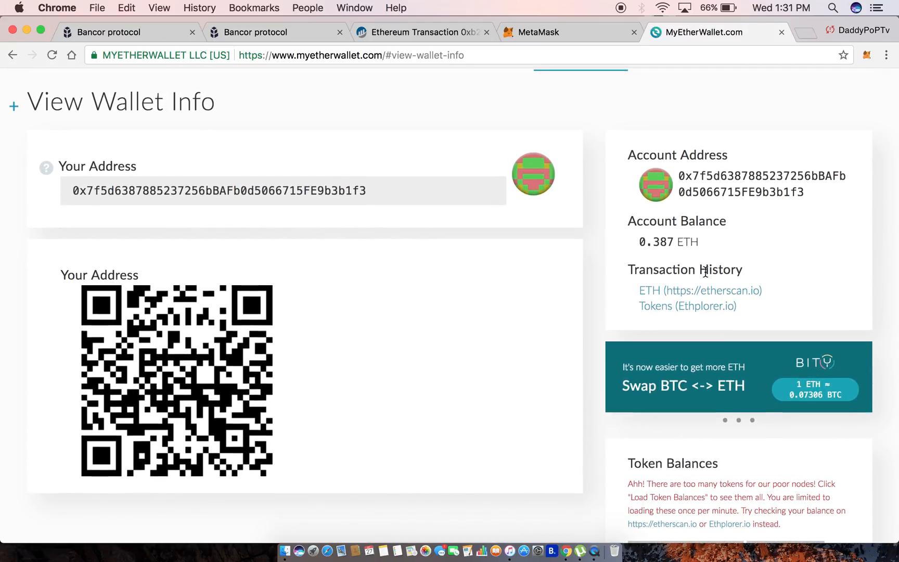
{"action": "scroll", "scroll_direction": "down", "scroll_amount": 3}
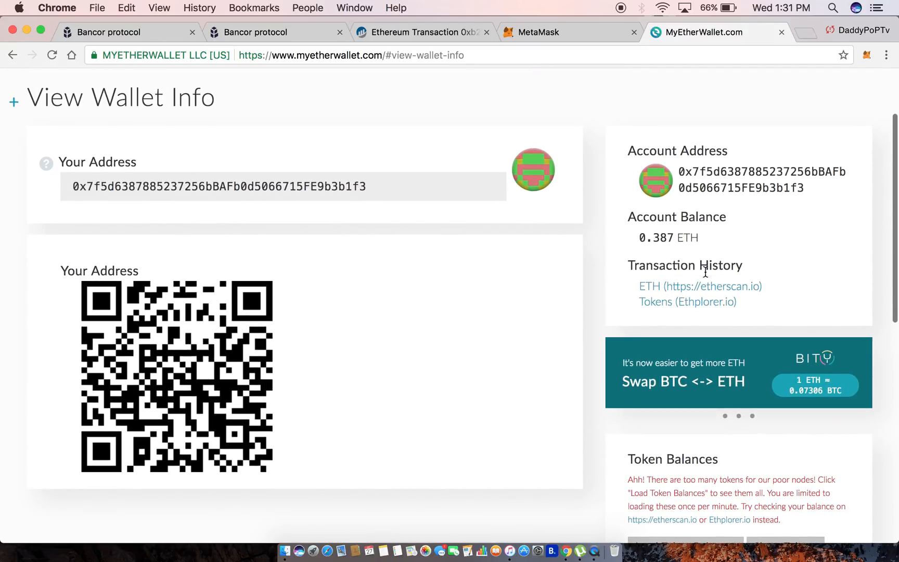
{"action": "mouse_move", "coordinate": [681, 310]}
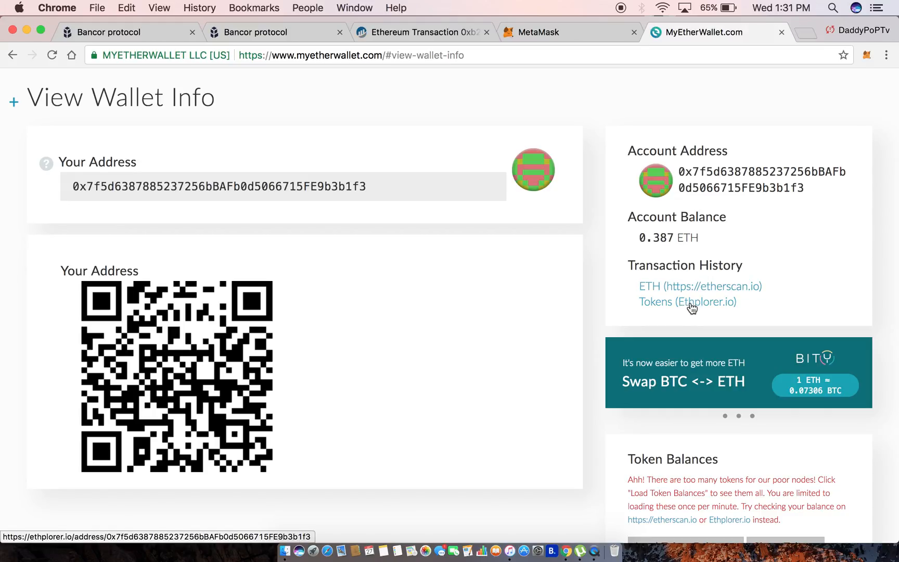
- Open the address on Ethplorer and review its 0.387078725 ETH balance with no token transfers
{"action": "left_click", "coordinate": [687, 301]}
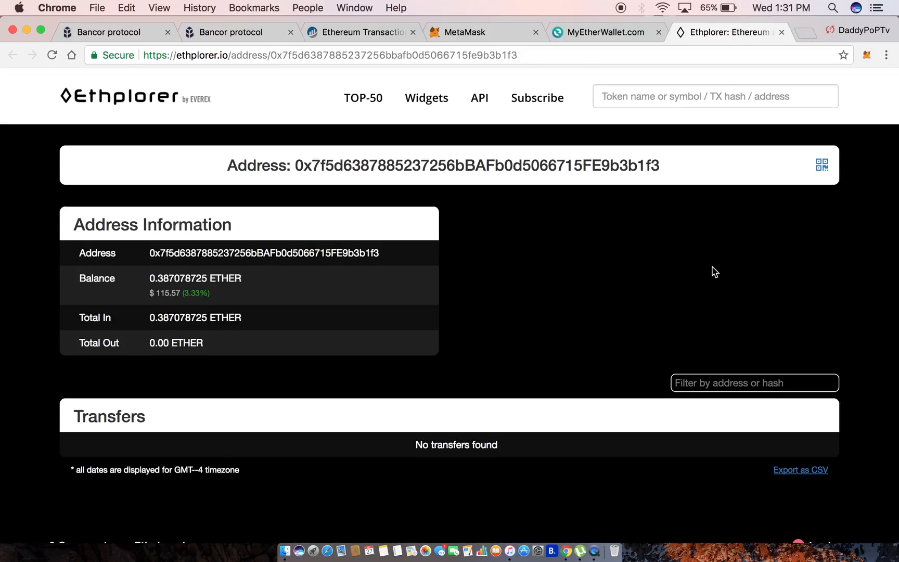
{"action": "scroll", "scroll_direction": "down", "scroll_amount": 3}
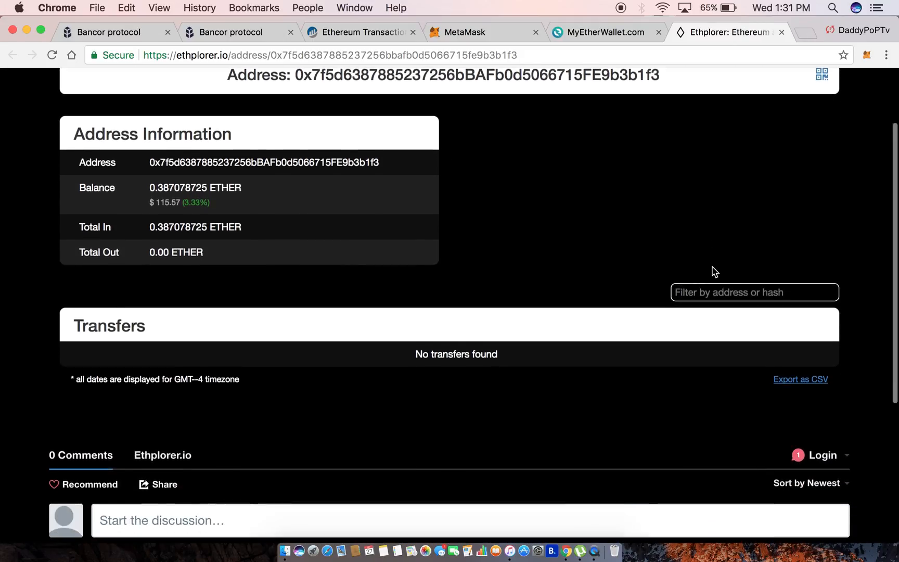
{"action": "scroll", "scroll_direction": "down", "scroll_amount": 3}
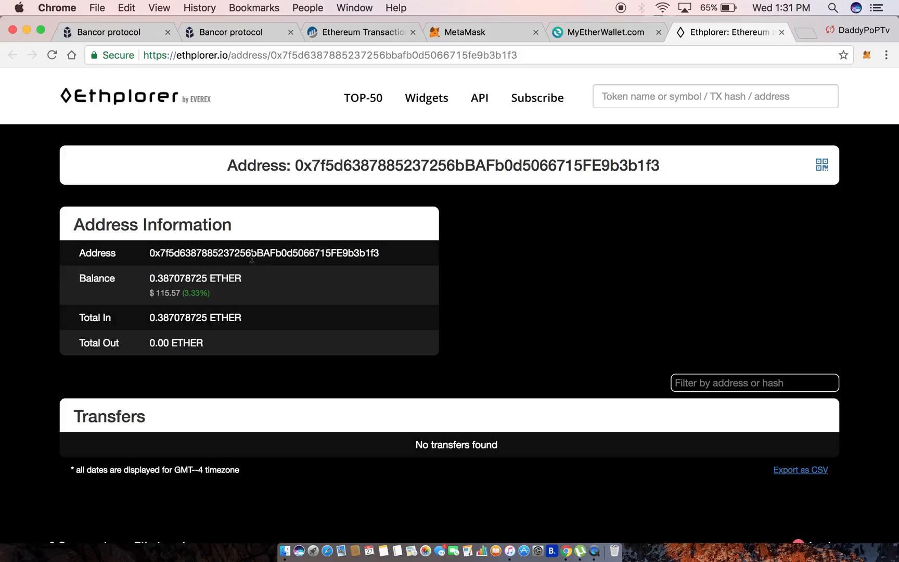
{"action": "mouse_move", "coordinate": [167, 328]}
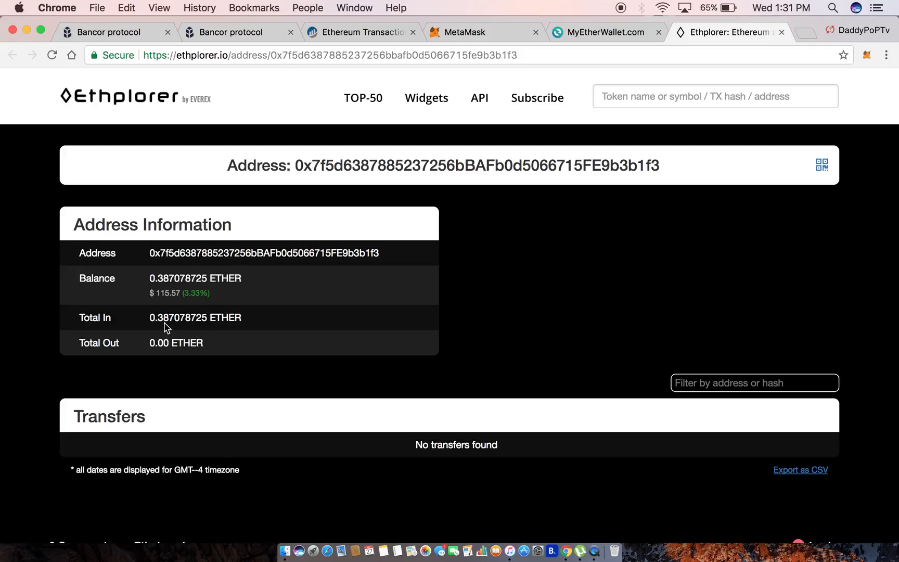
{"action": "mouse_move", "coordinate": [249, 273]}
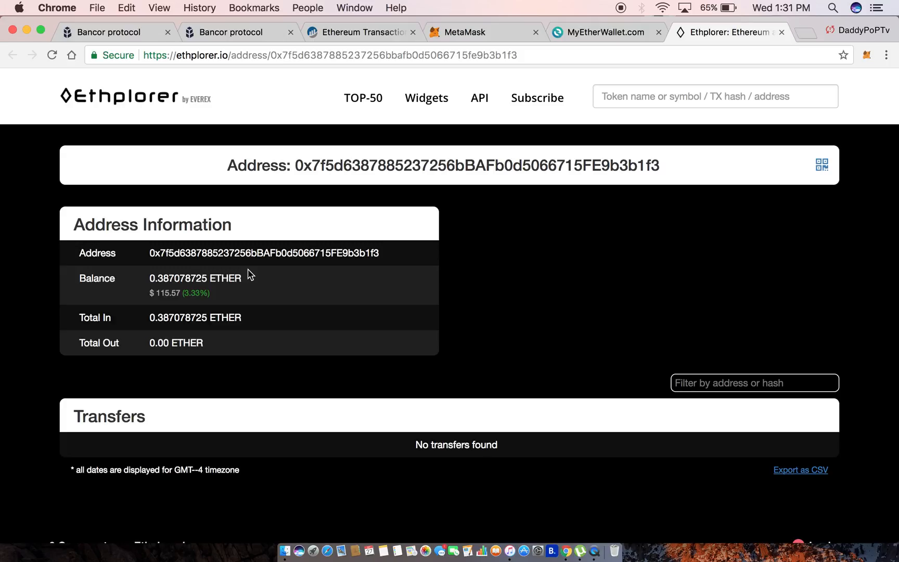
{"action": "mouse_move", "coordinate": [231, 246]}
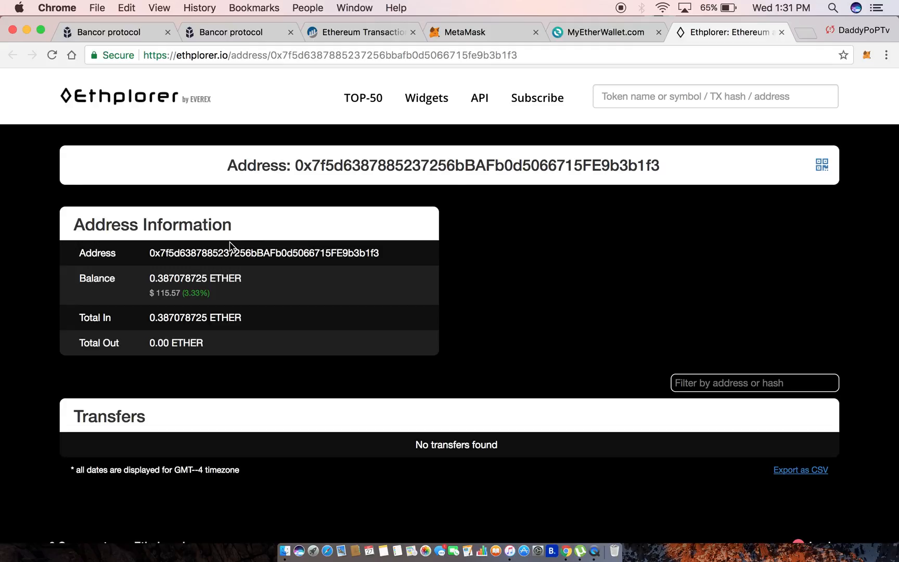
{"action": "mouse_move", "coordinate": [620, 26]}
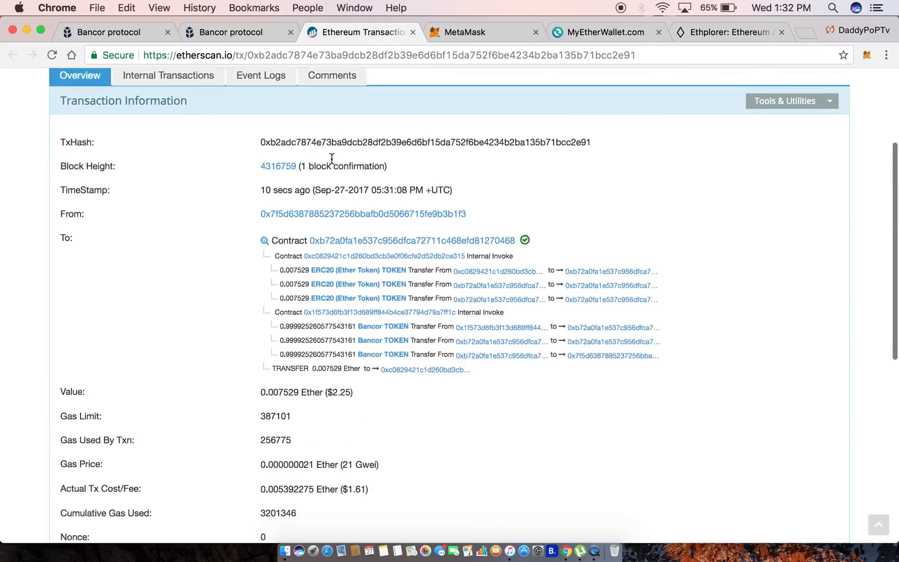
- Reload the Etherscan transaction and check it's confirmed in block 4316759 with 3 confirmations
{"action": "scroll", "scroll_direction": "down", "scroll_amount": 3}
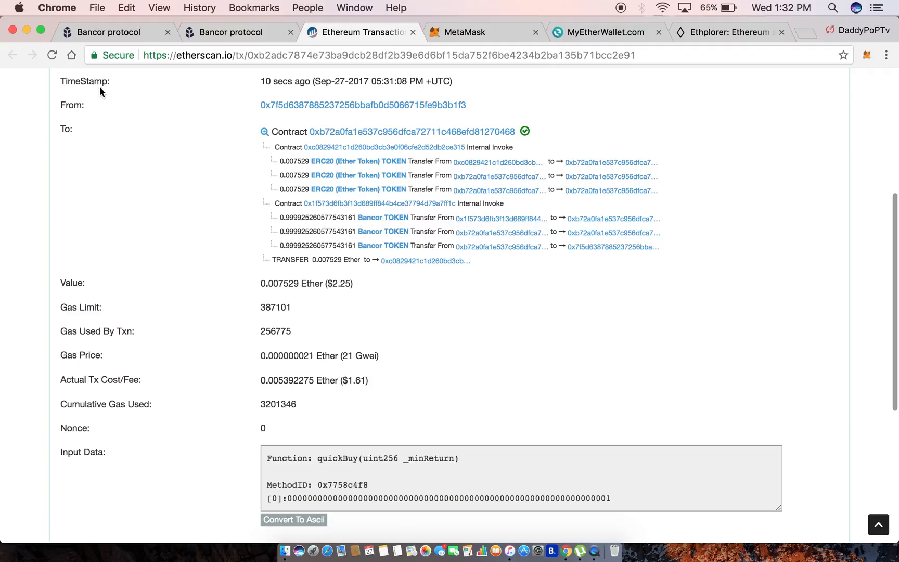
{"action": "left_click", "coordinate": [51, 55]}
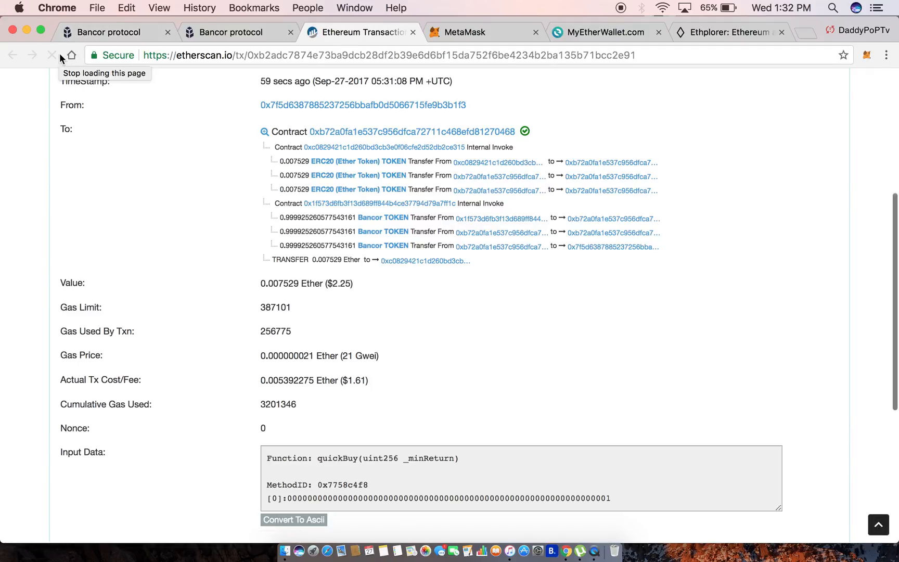
{"action": "scroll", "scroll_direction": "down", "scroll_amount": 3}
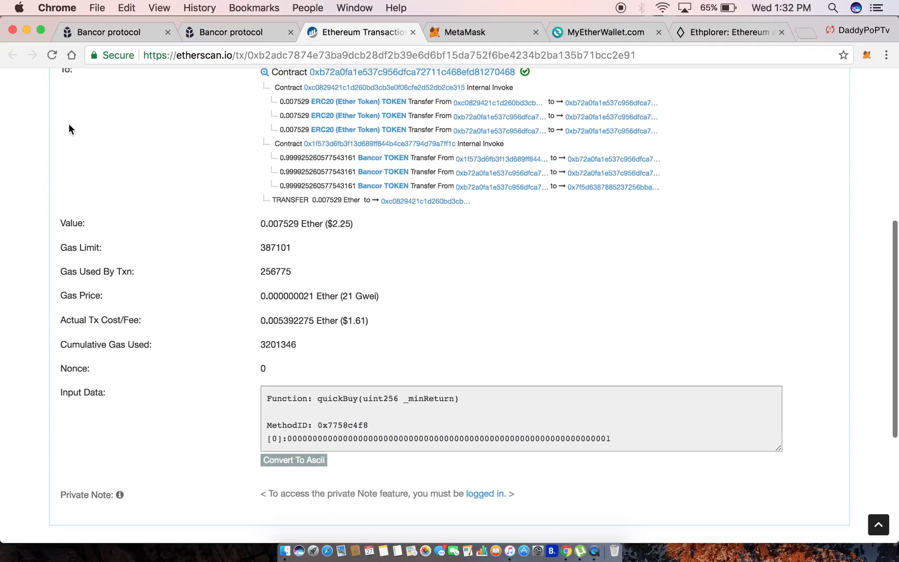
{"action": "scroll", "scroll_direction": "up", "scroll_amount": 3}
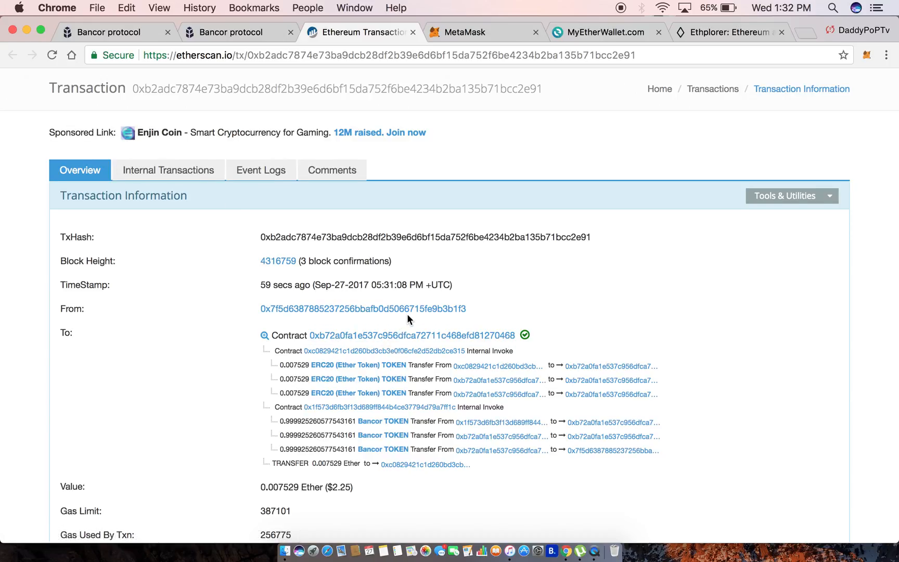
{"action": "scroll", "scroll_direction": "down", "scroll_amount": 3}
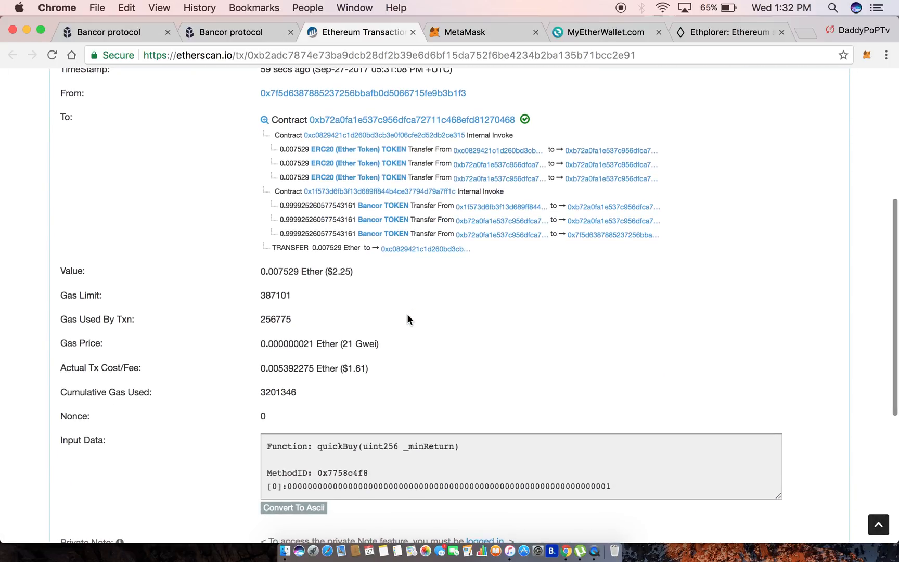
{"action": "scroll", "scroll_direction": "down", "scroll_amount": 3}
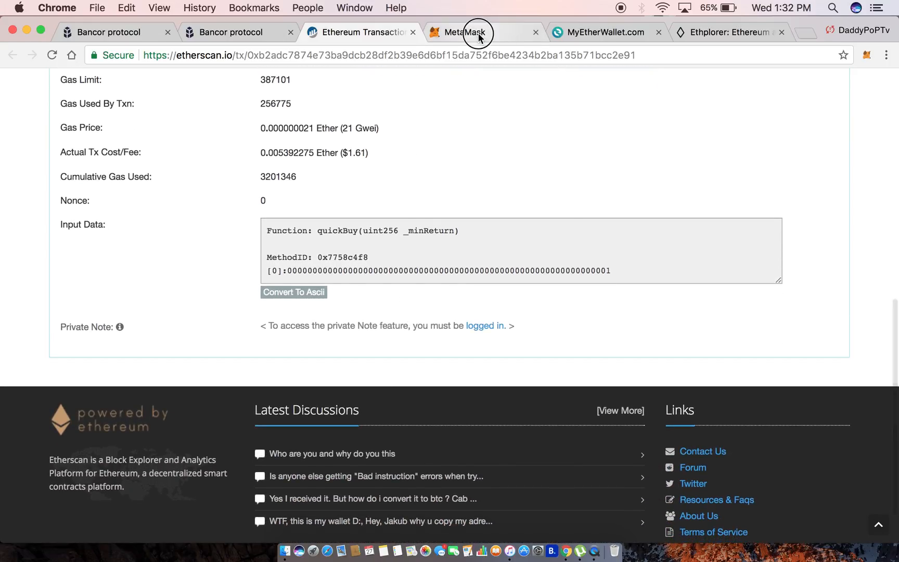
- Check that MetaMask still shows 0.387078 ETH and no tokens
{"action": "left_click", "coordinate": [462, 32]}
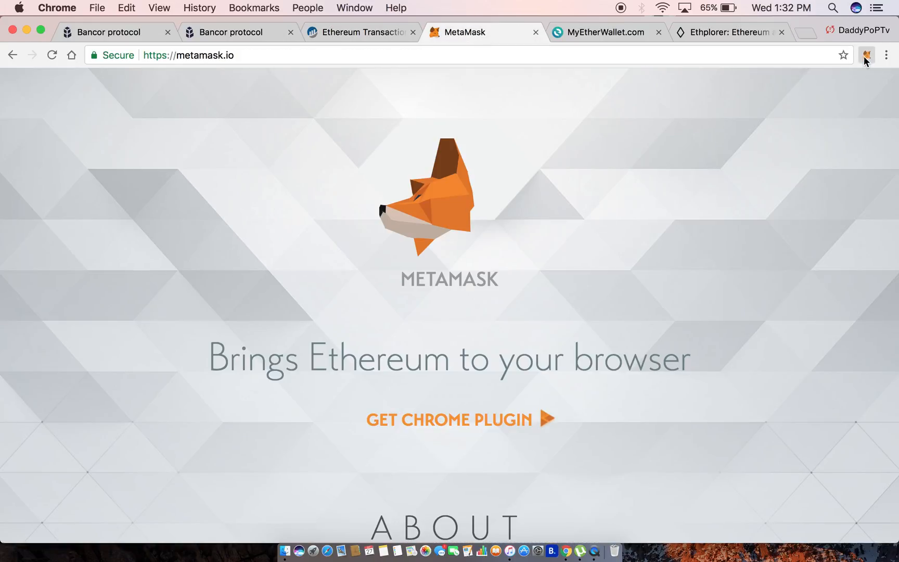
{"action": "left_click", "coordinate": [866, 56]}
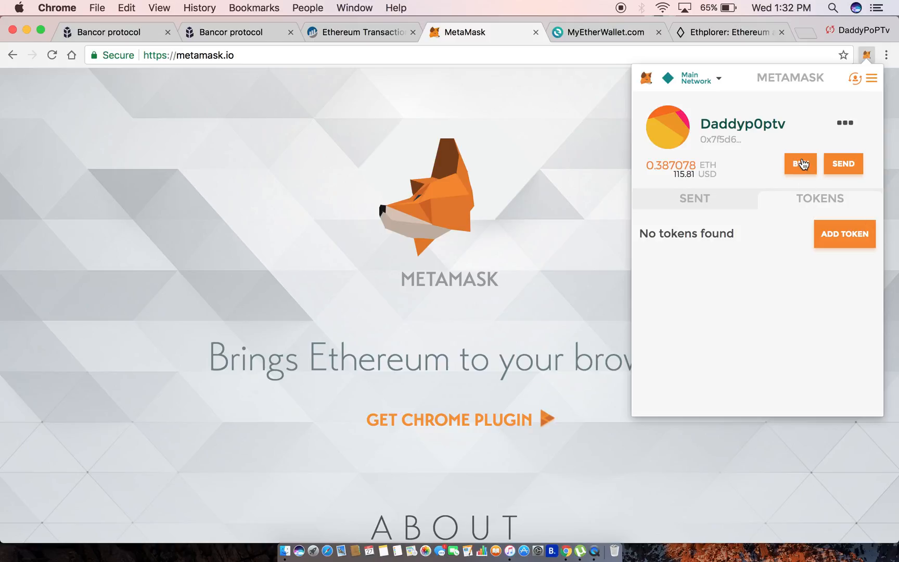
{"action": "mouse_move", "coordinate": [741, 91]}
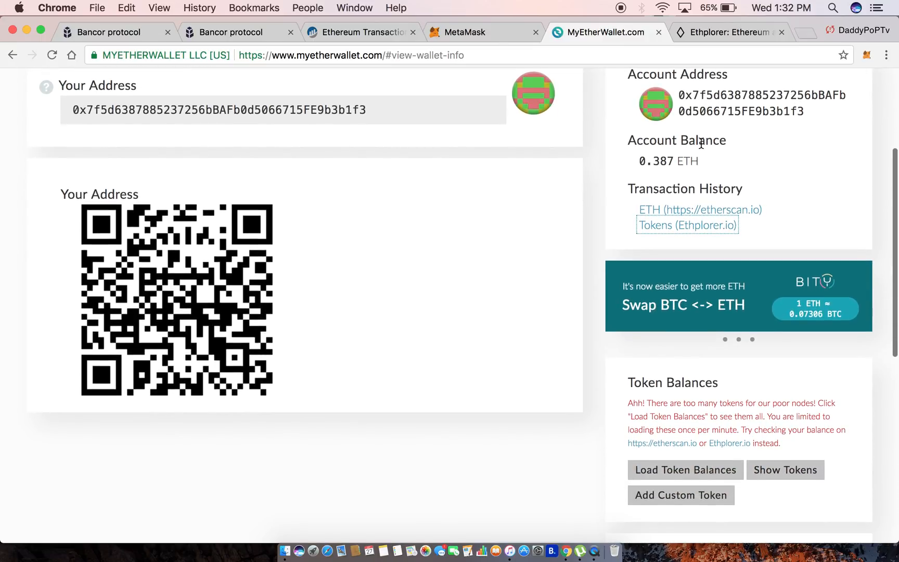
- Reload the Ethplorer address page and confirm it lists 0.999925260577543 BNT and one transfer
{"action": "left_click", "coordinate": [728, 31]}
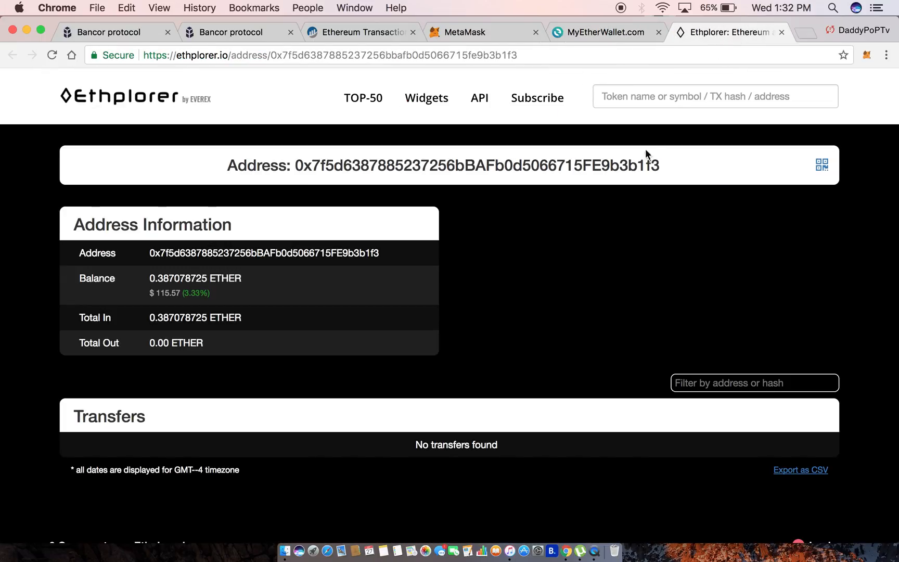
{"action": "mouse_move", "coordinate": [369, 214]}
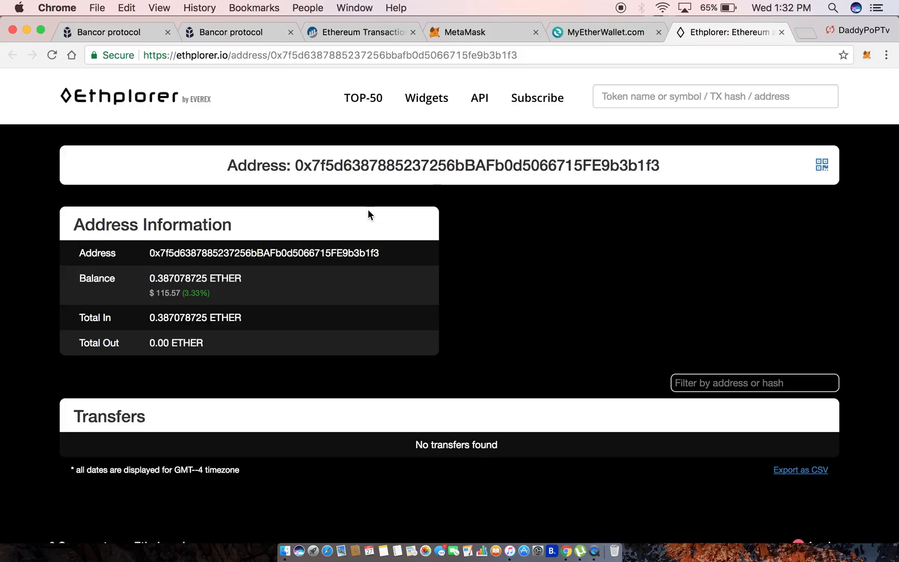
{"action": "mouse_move", "coordinate": [265, 287]}
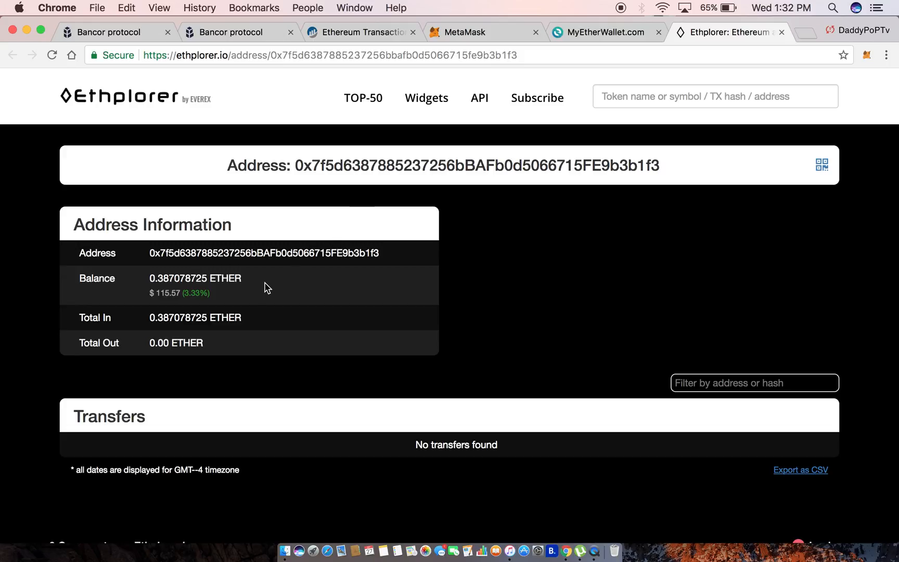
{"action": "scroll", "scroll_direction": "down", "scroll_amount": 3}
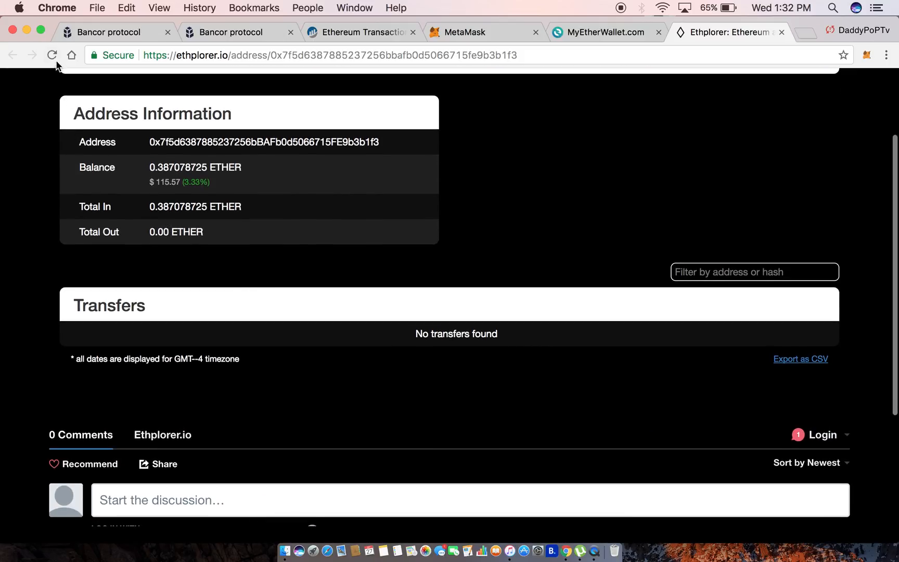
{"action": "left_click", "coordinate": [52, 55]}
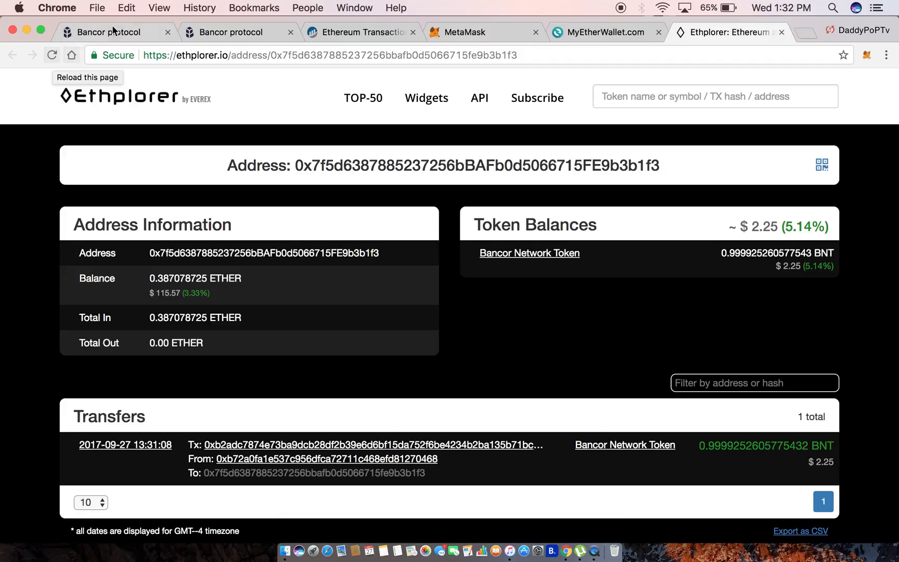
{"action": "mouse_move", "coordinate": [544, 271]}
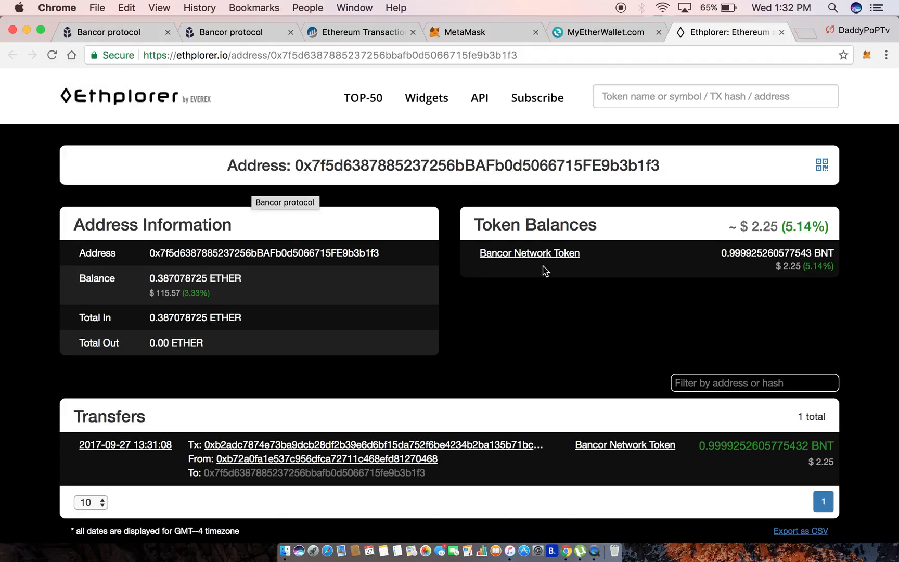
{"action": "mouse_move", "coordinate": [639, 226]}
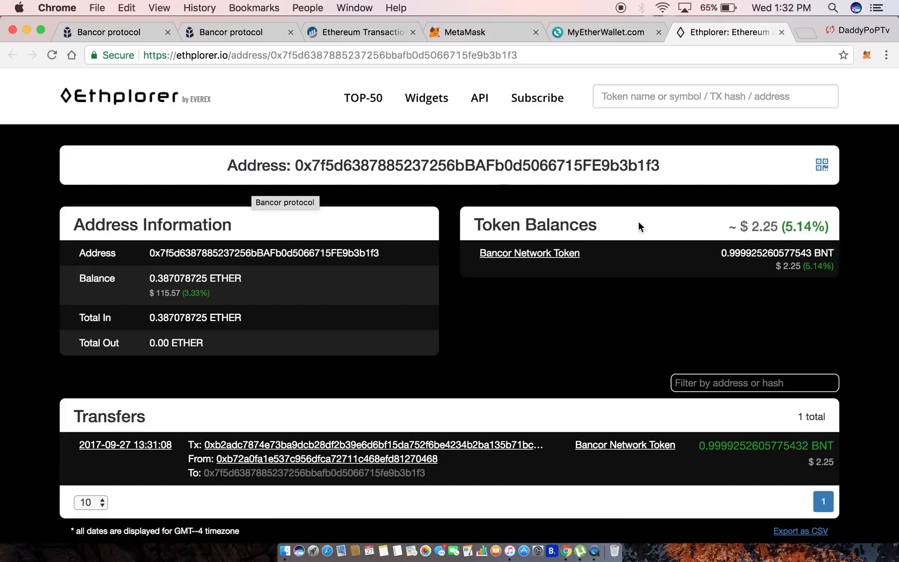
{"action": "mouse_move", "coordinate": [779, 225]}
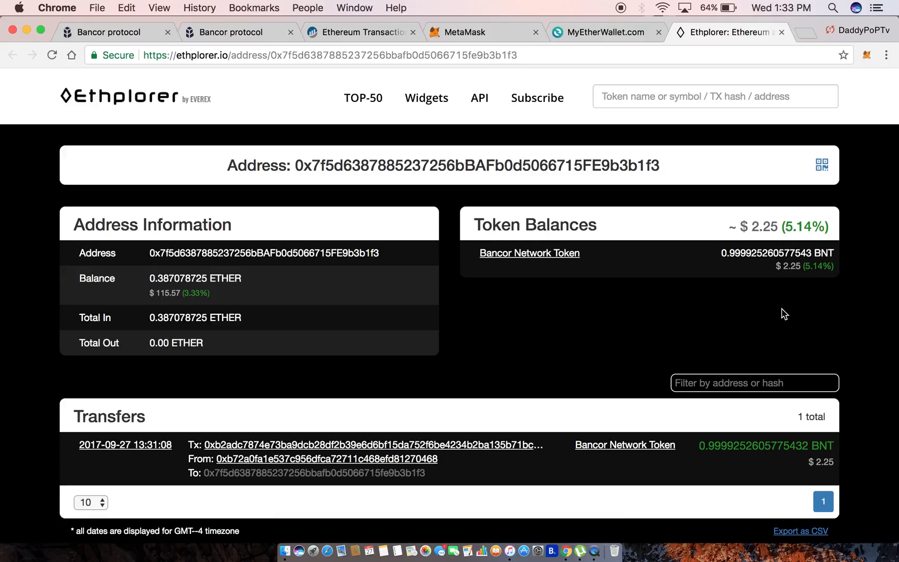
{"action": "scroll", "scroll_direction": "down", "scroll_amount": 3}
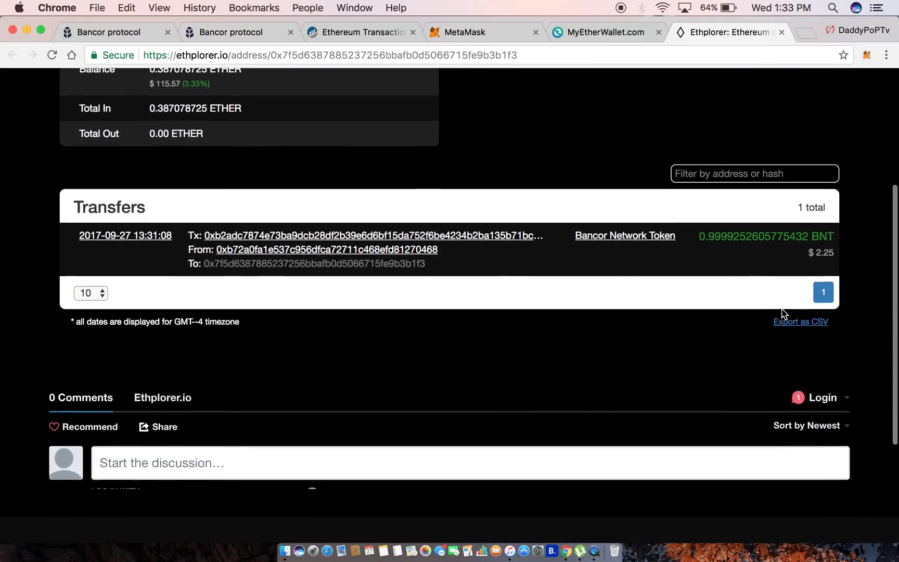
{"action": "scroll", "scroll_direction": "down", "scroll_amount": 3}
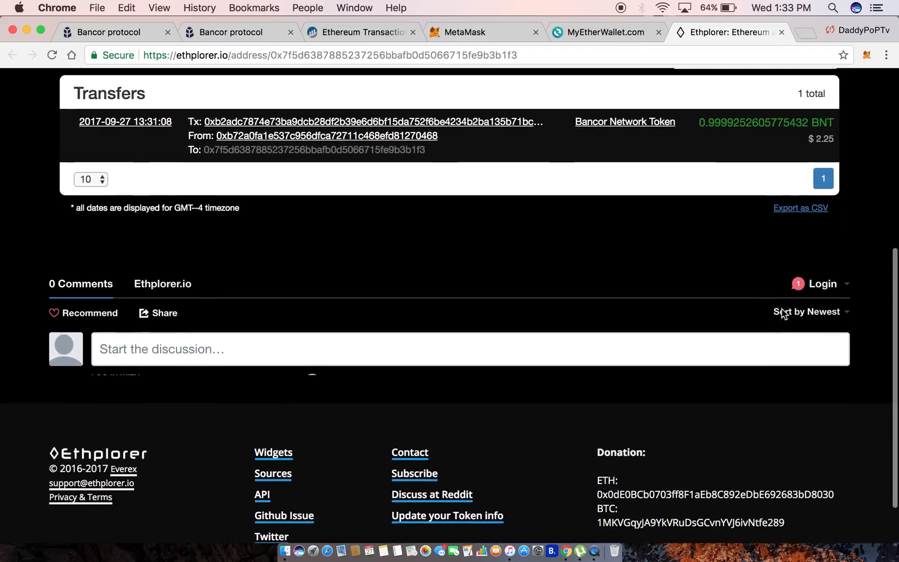
{"action": "scroll", "scroll_direction": "down", "scroll_amount": 3}
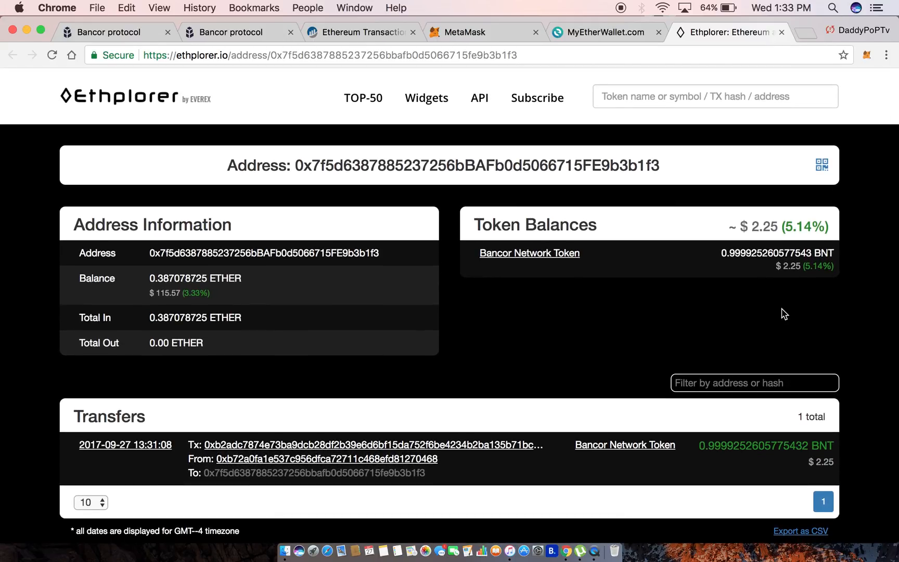
- Step through the MyEtherWallet and MetaMask tabs, ending on Etherscan's quickBuy transaction page
{"action": "left_click", "coordinate": [601, 33]}
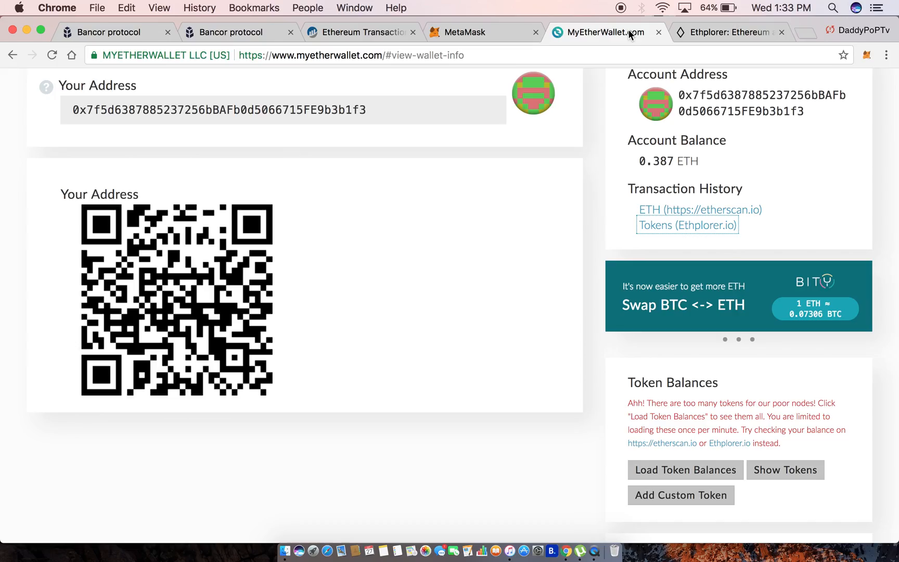
{"action": "scroll", "scroll_direction": "down", "scroll_amount": 3}
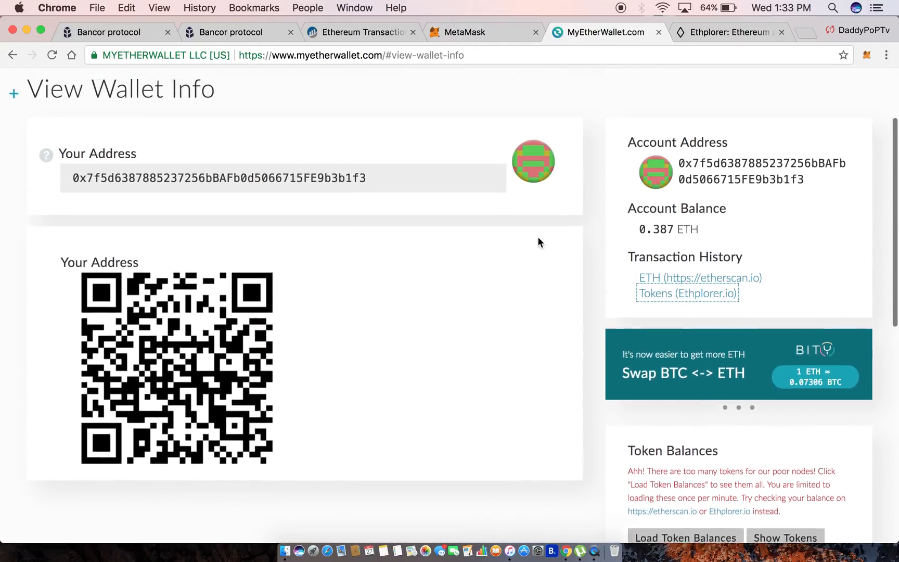
{"action": "left_click", "coordinate": [464, 32]}
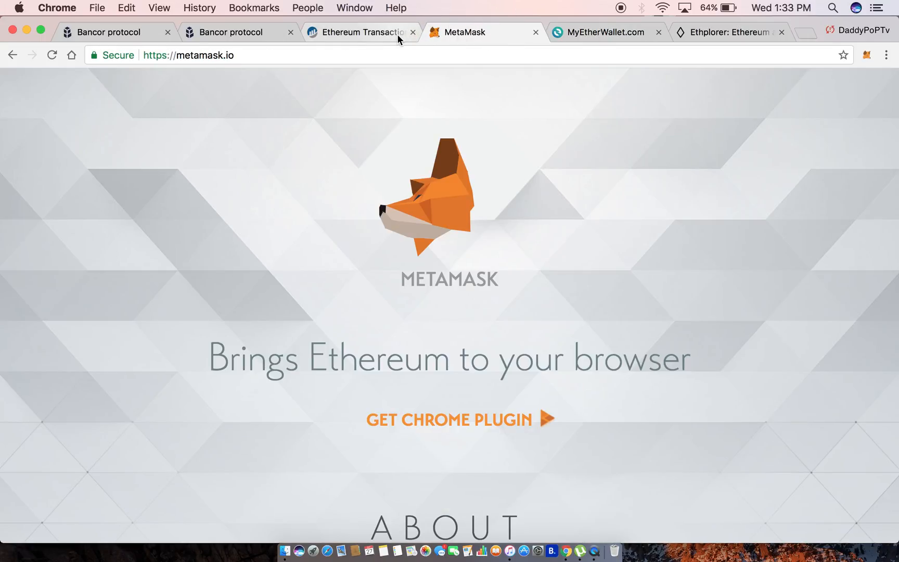
{"action": "left_click", "coordinate": [358, 31]}
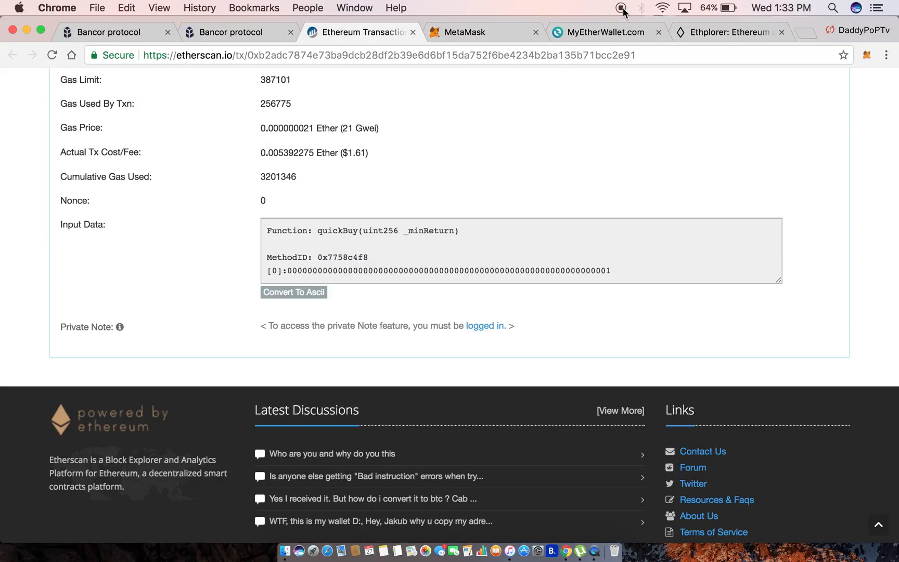